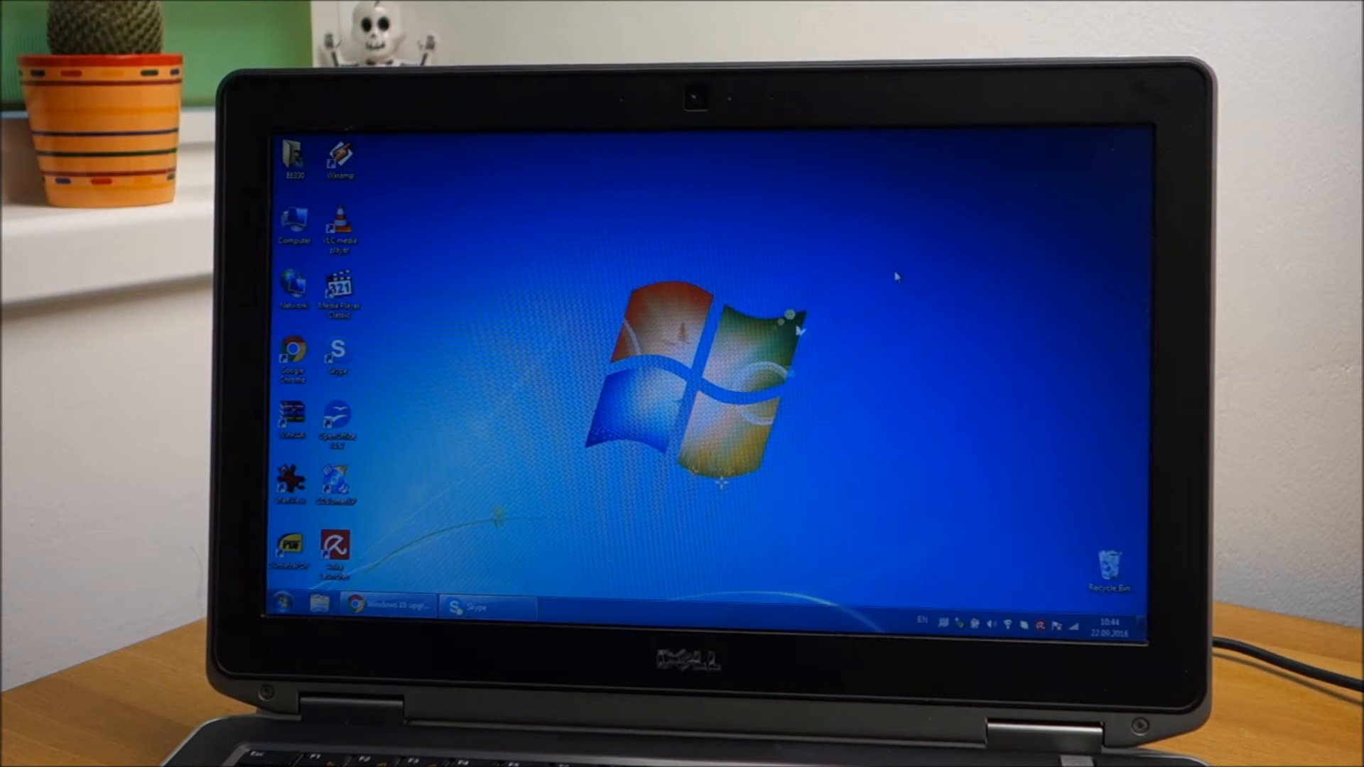
{"action": "mouse_move", "coordinate": [655, 389]}
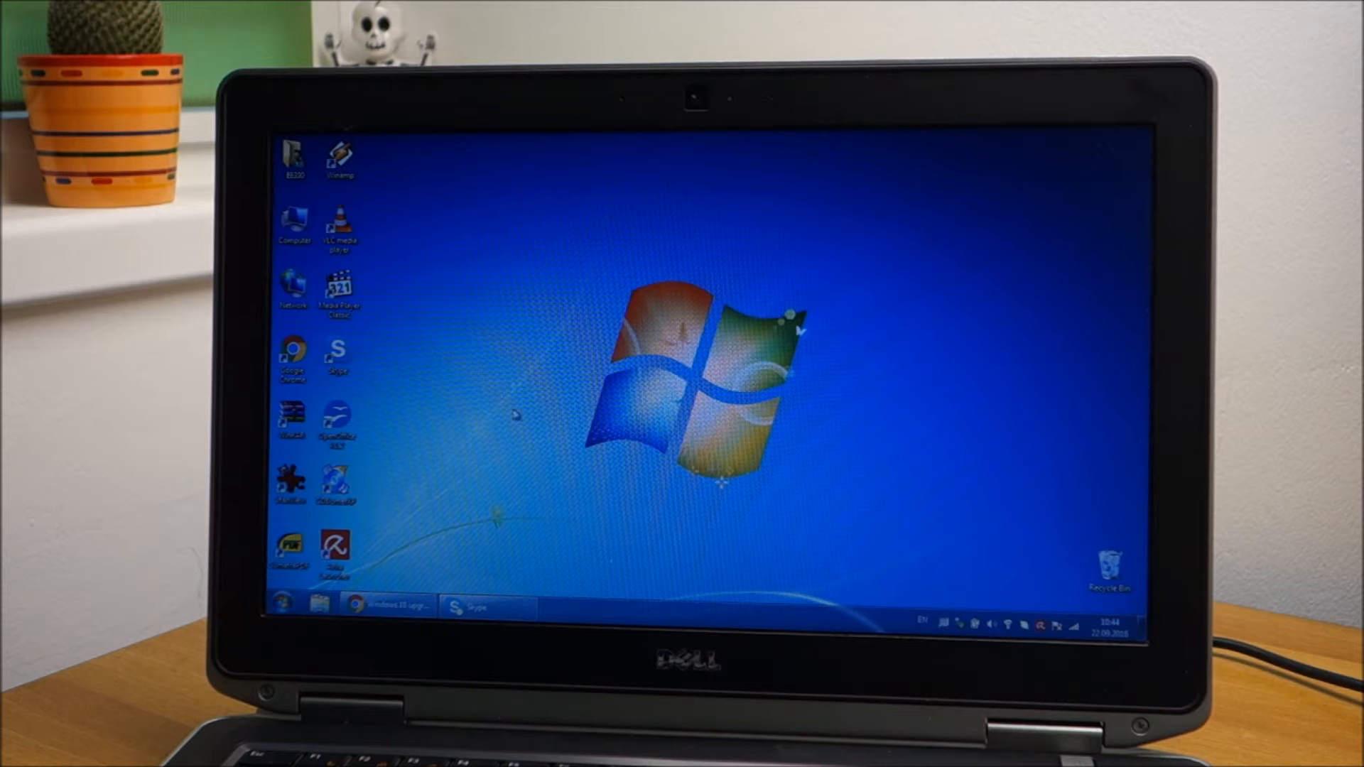
{"action": "mouse_move", "coordinate": [540, 379]}
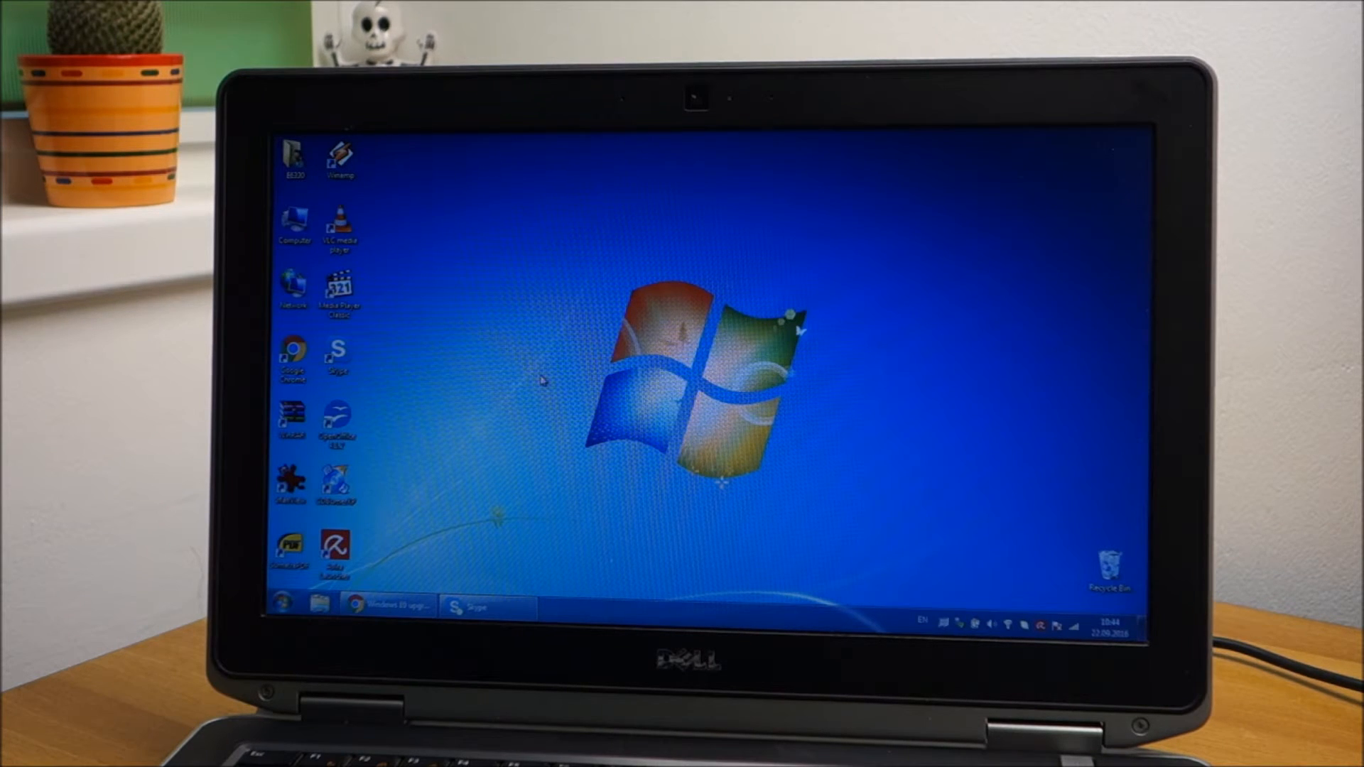
Step: Restore the Chrome window showing Microsoft's Windows 10 free upgrade page
{"action": "left_click", "coordinate": [388, 606]}
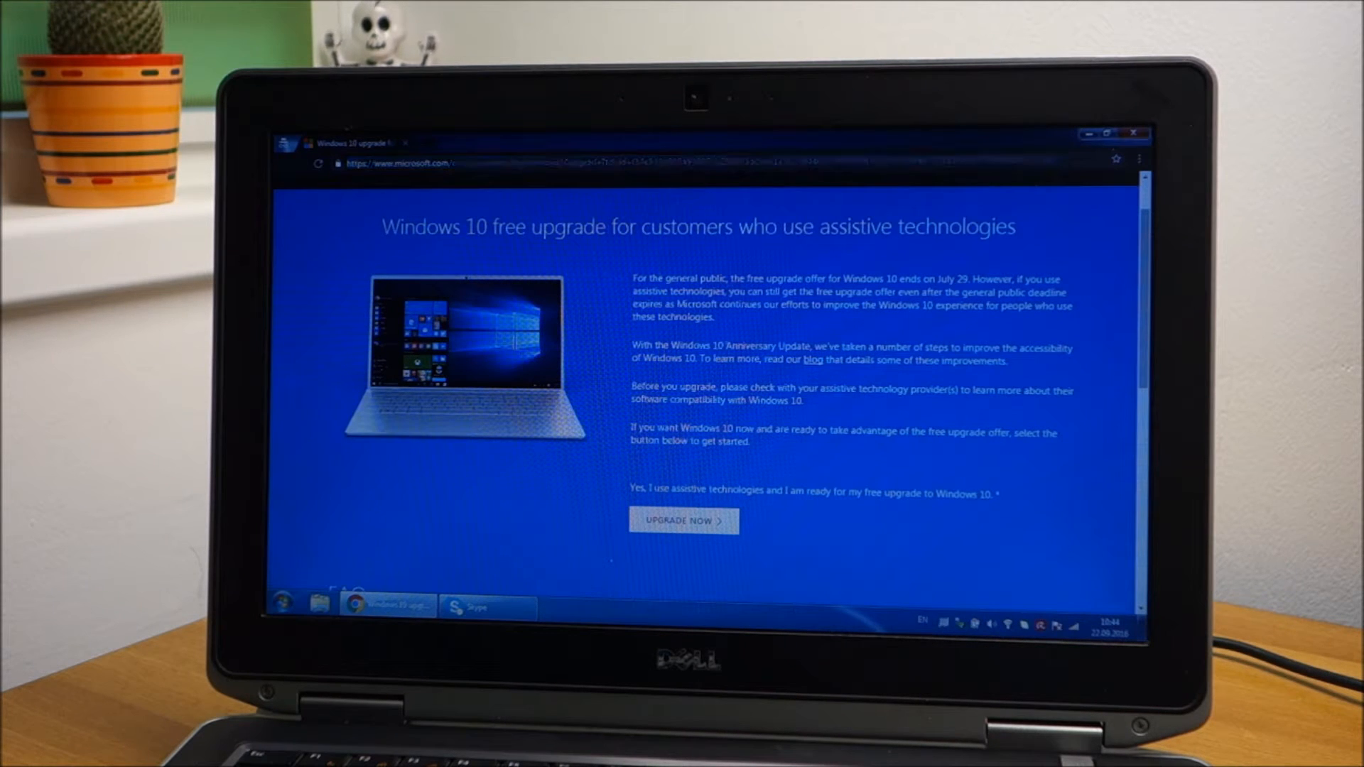
Step: Download the upgrade tool via UPGRADE NOW and run Windows10Upgrade24074 from Downloads
{"action": "left_click", "coordinate": [683, 521]}
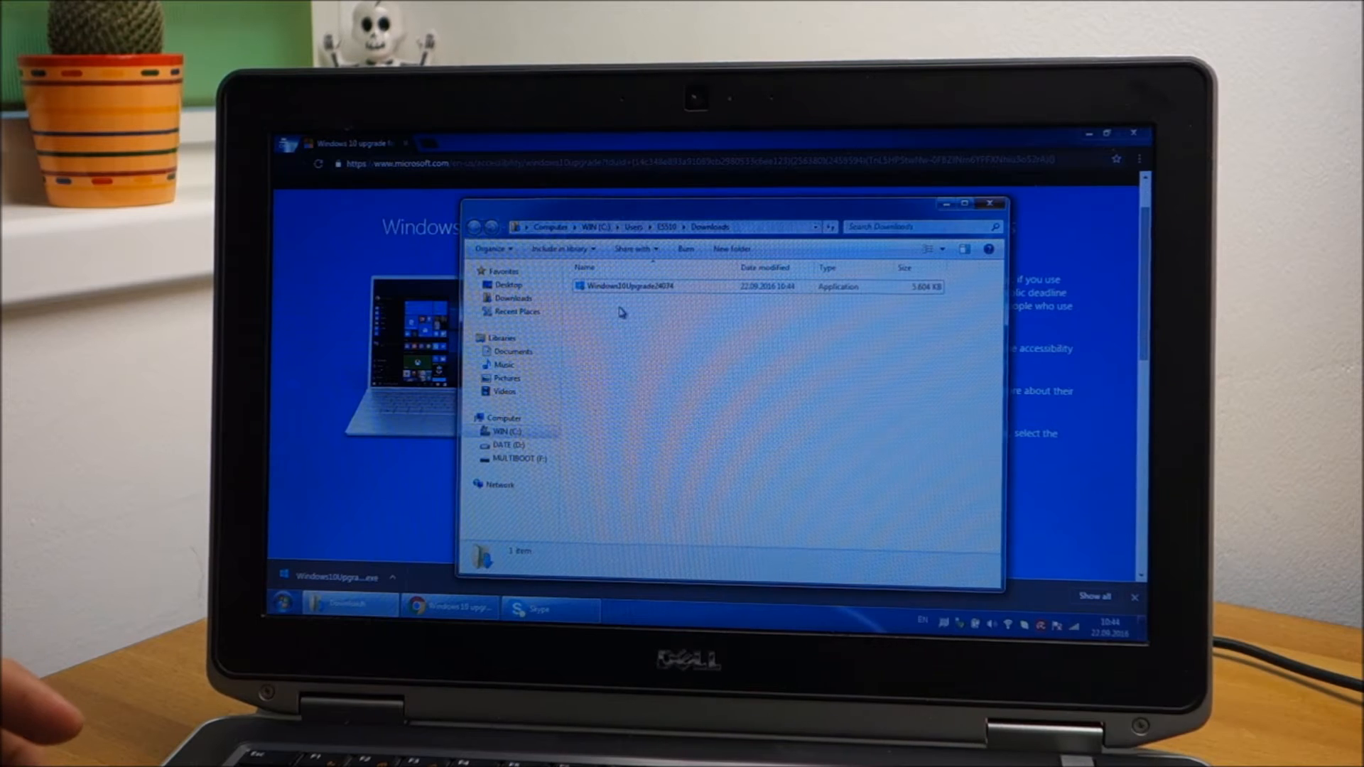
{"action": "right_click", "coordinate": [625, 286]}
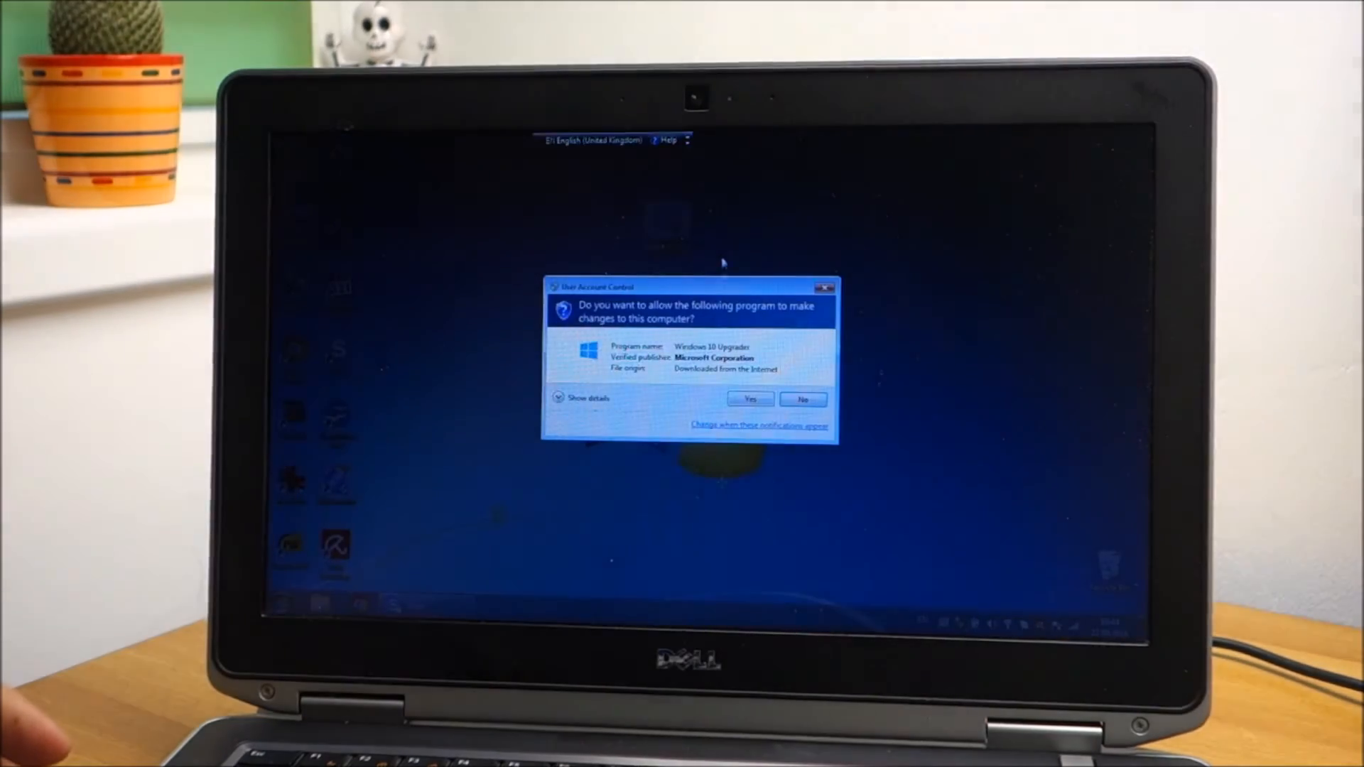
Step: Allow the upgrader through UAC and continue past the passed CPU, memory and disk checks
{"action": "left_click", "coordinate": [802, 399]}
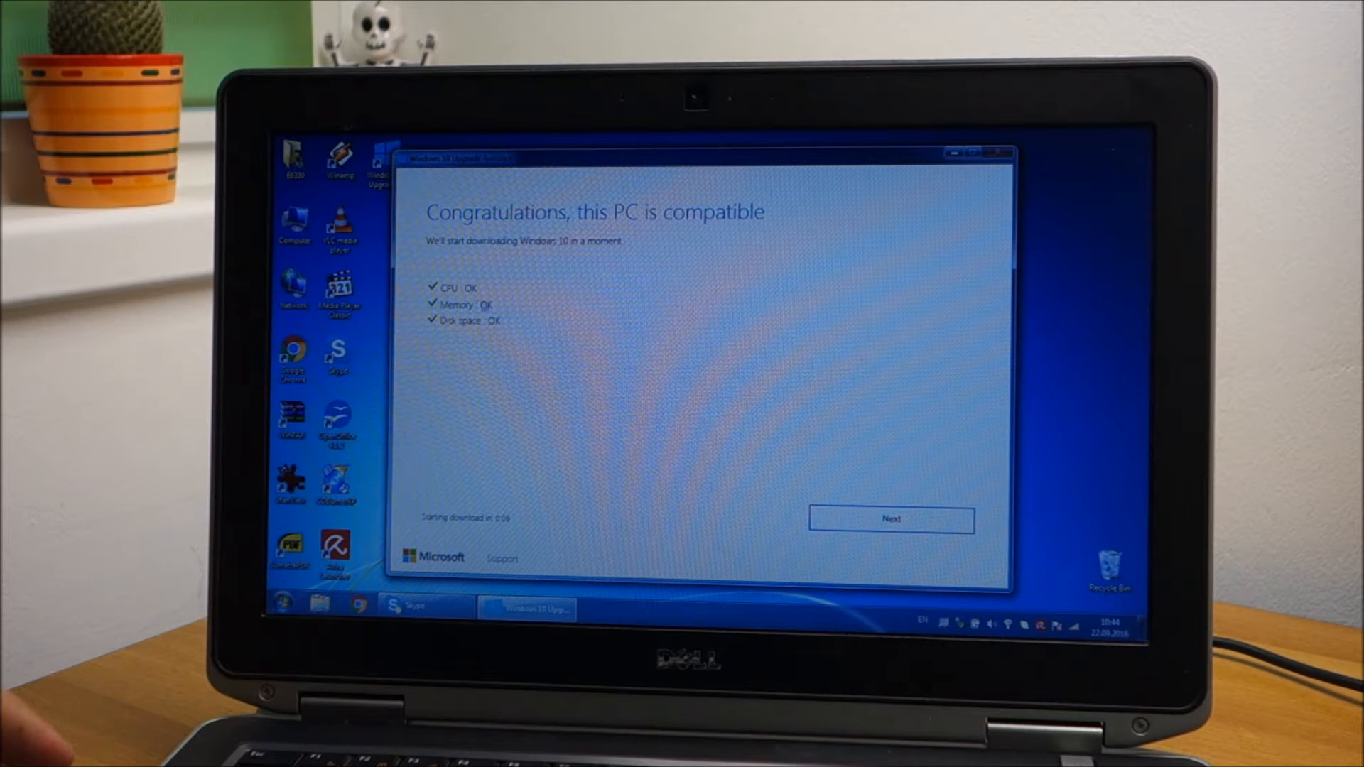
{"action": "left_click", "coordinate": [889, 520]}
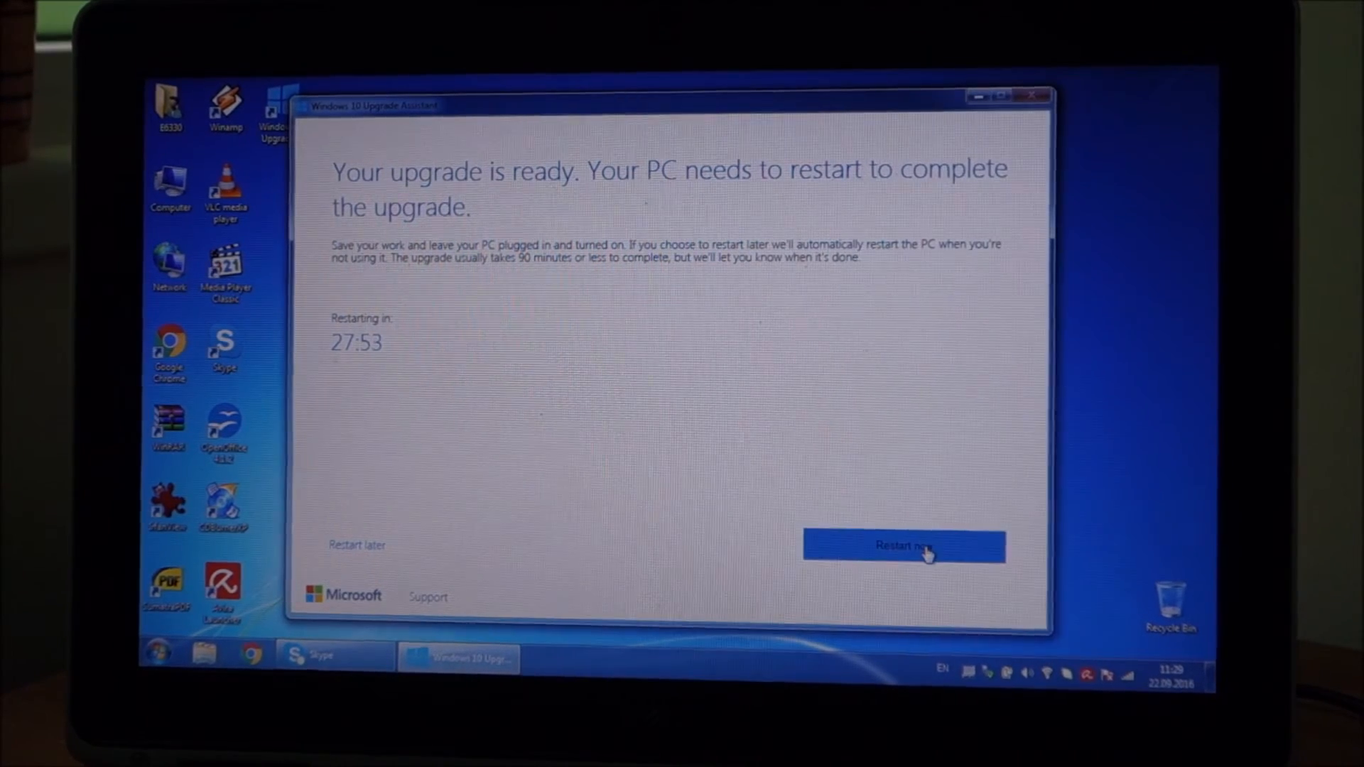
Step: Restart the PC now and dismiss the logging-off warning to complete the upgrade
{"action": "left_click", "coordinate": [903, 546]}
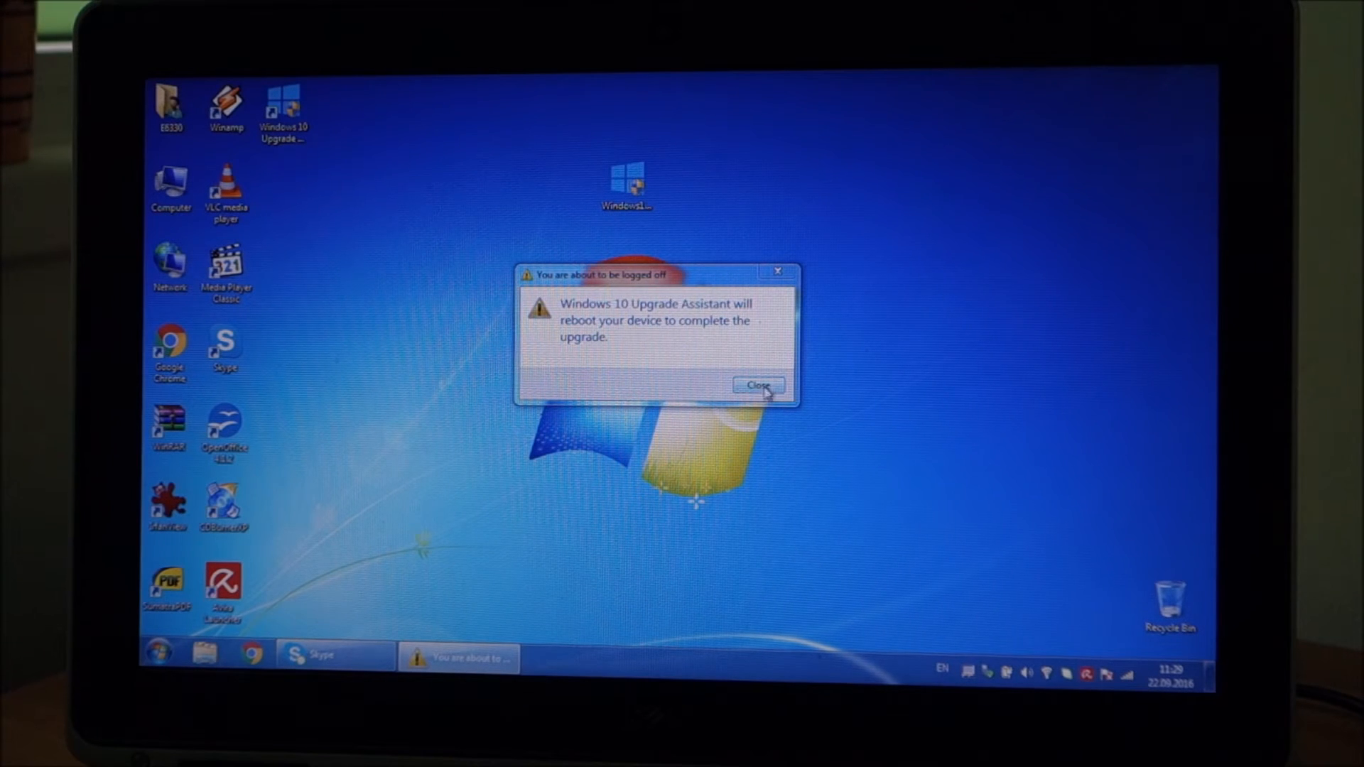
{"action": "left_click", "coordinate": [758, 385]}
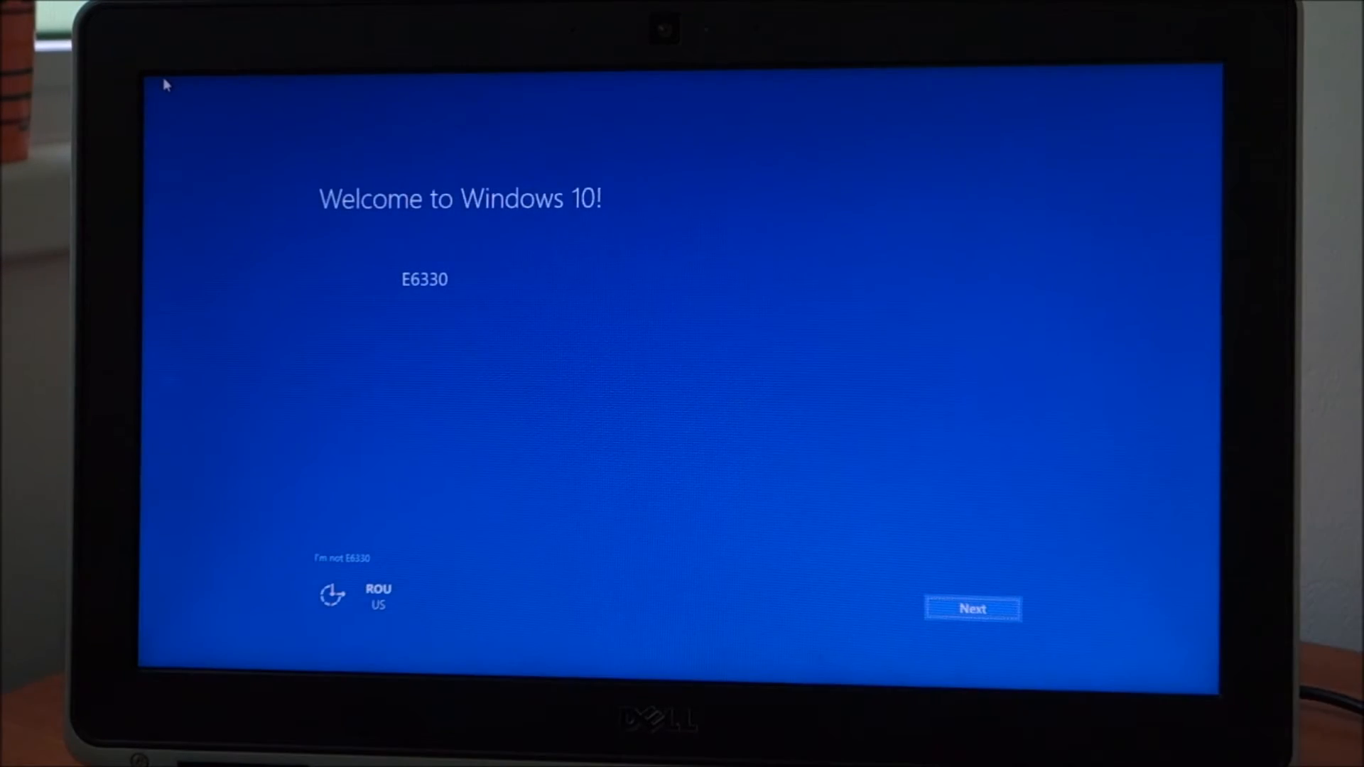
{"action": "mouse_move", "coordinate": [410, 334]}
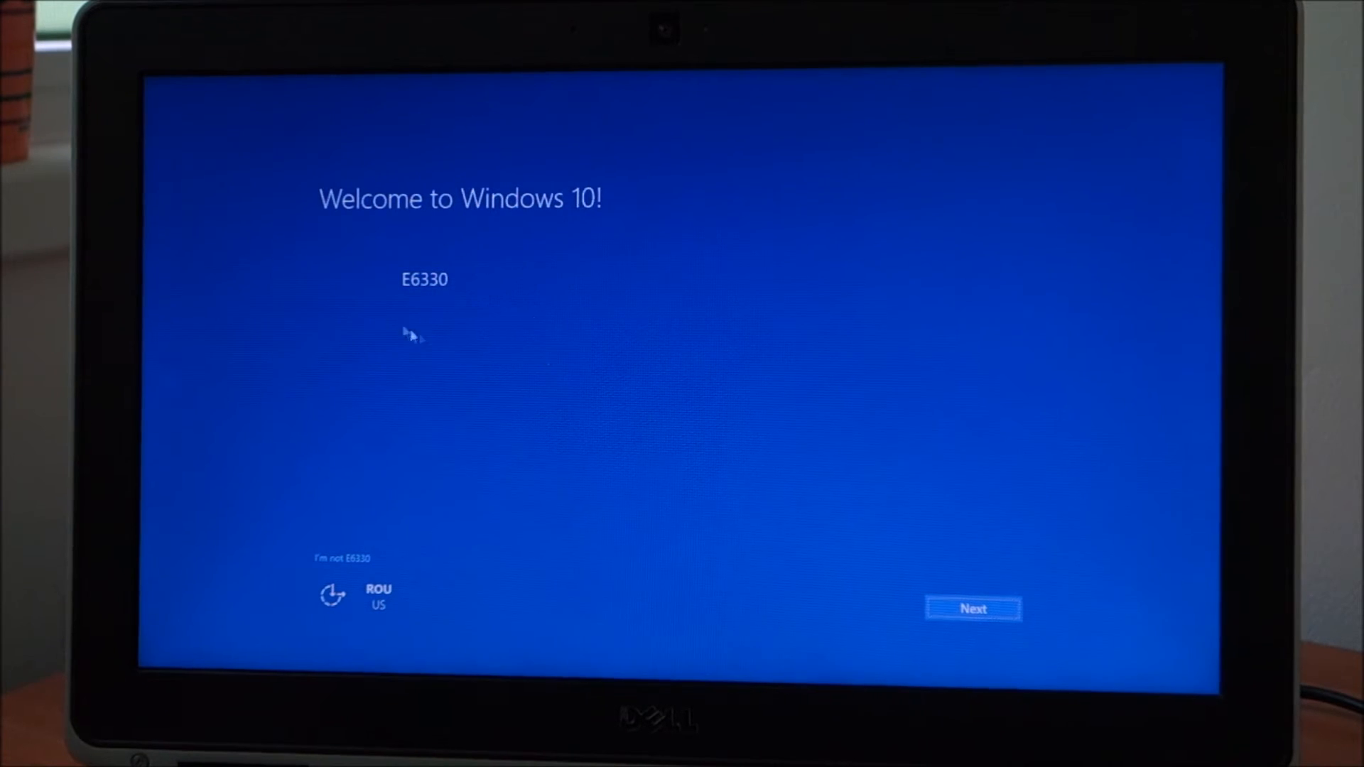
Step: Pass the welcome screen and customize the privacy settings individually to finish setup
{"action": "left_click", "coordinate": [972, 608]}
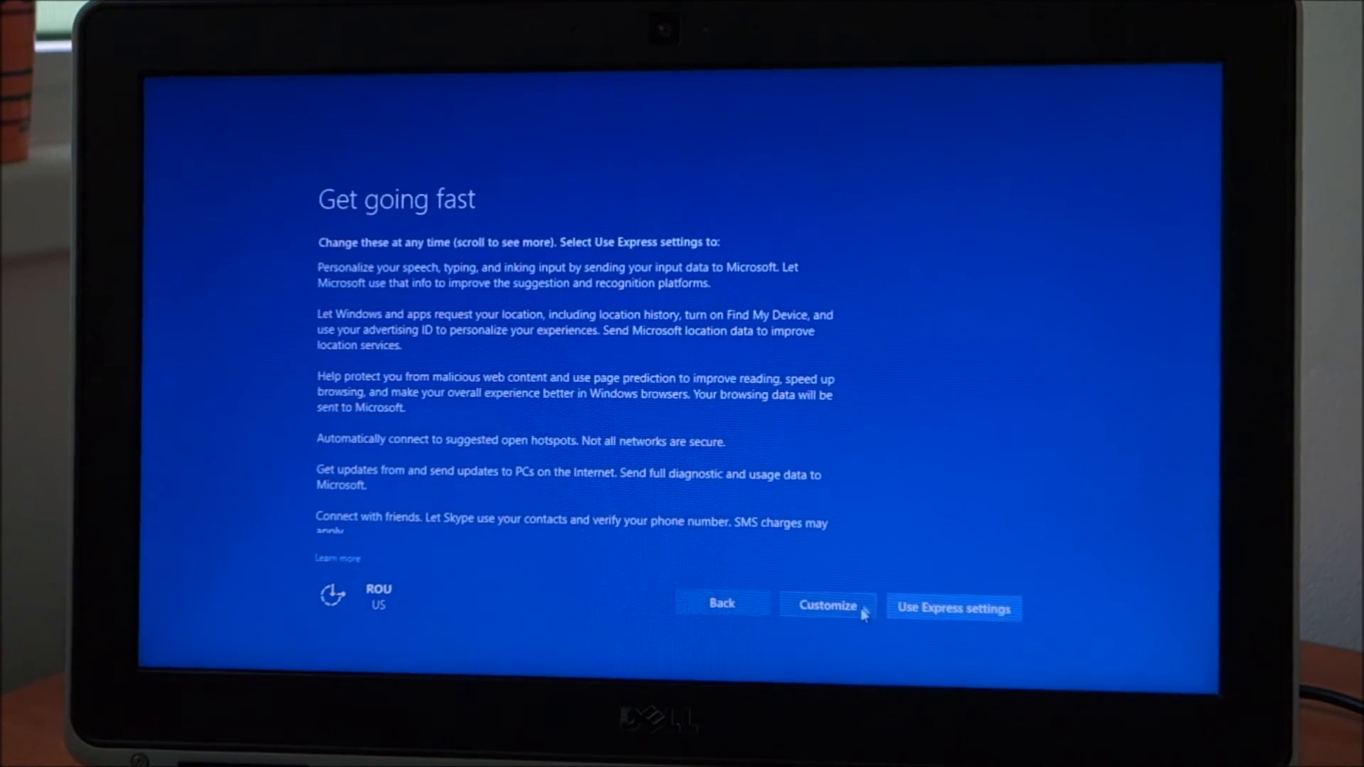
{"action": "left_click", "coordinate": [826, 607]}
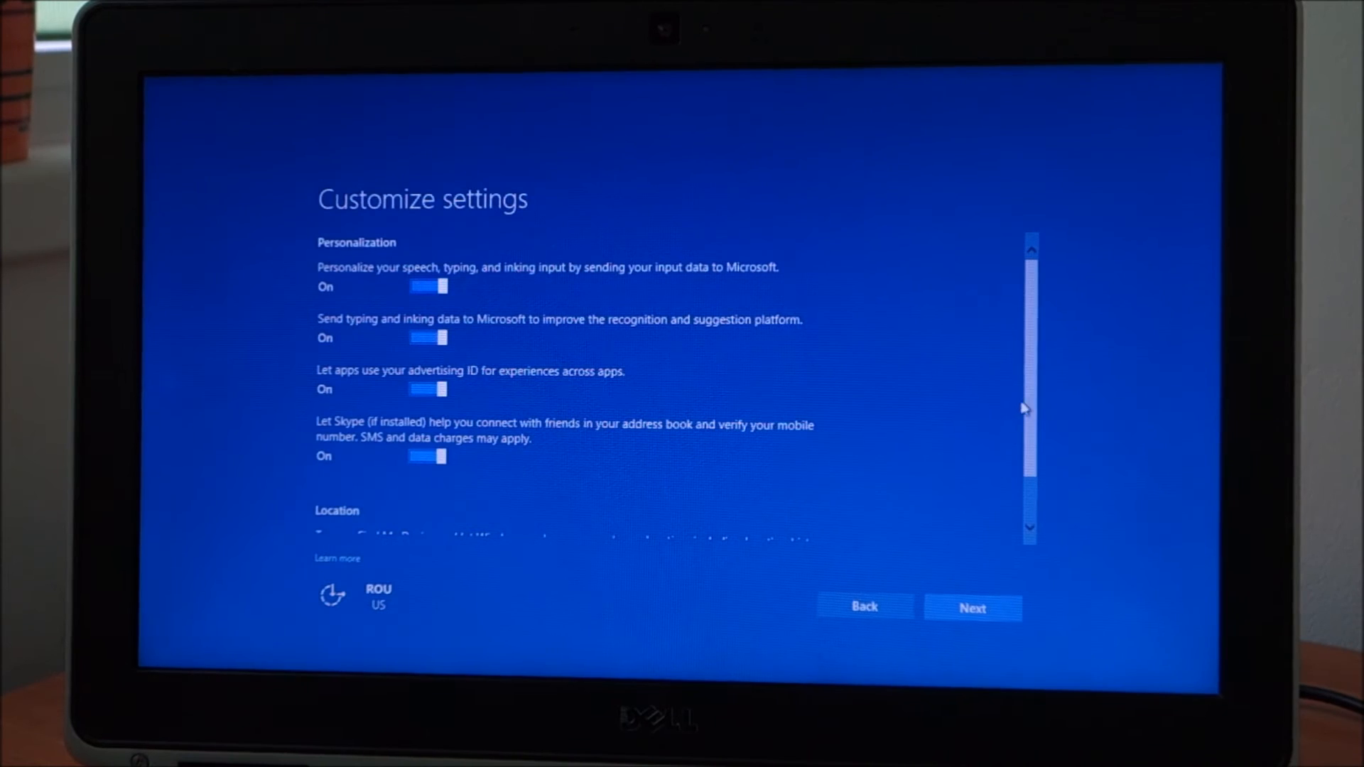
{"action": "scroll", "scroll_direction": "down", "scroll_amount": 3}
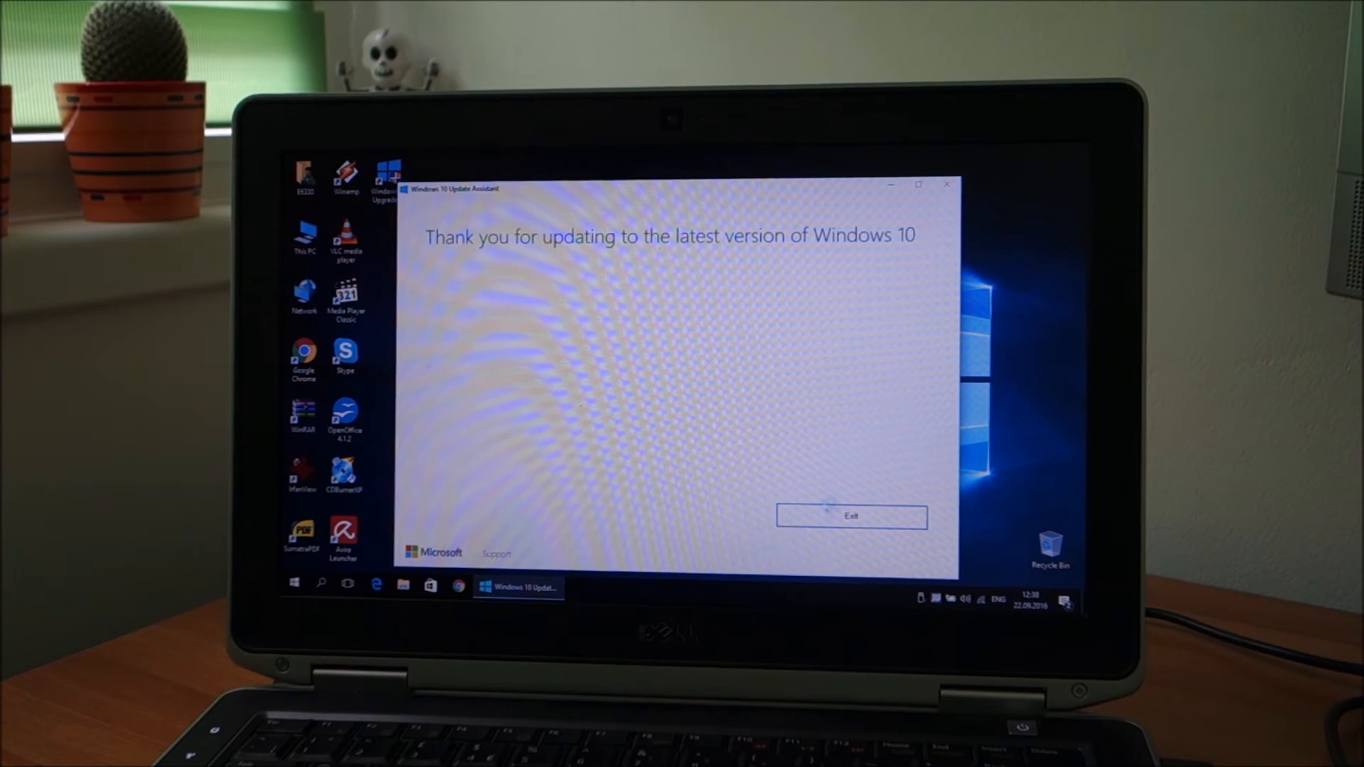
Step: Exit the finished Upgrade Assistant and accept Avira's required update for Windows 10
{"action": "left_click", "coordinate": [850, 515]}
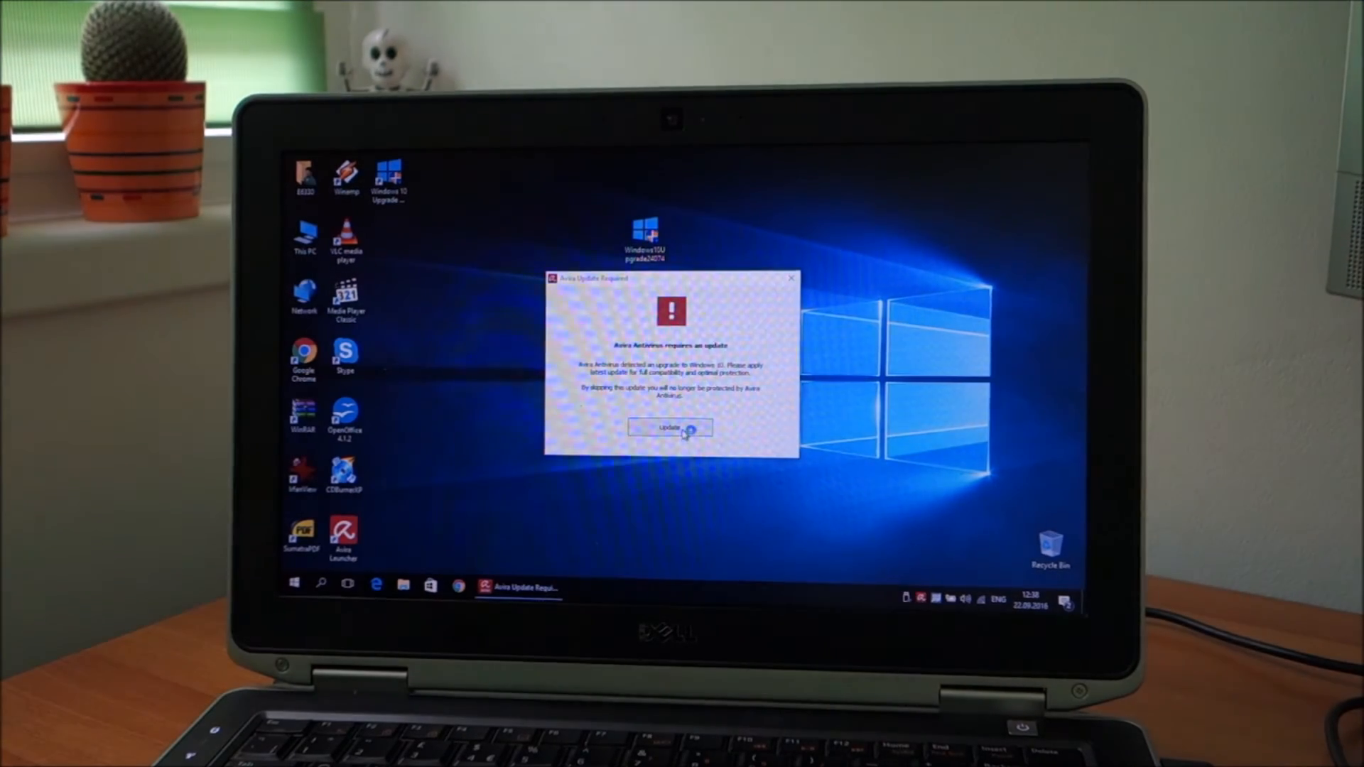
{"action": "left_click", "coordinate": [668, 428]}
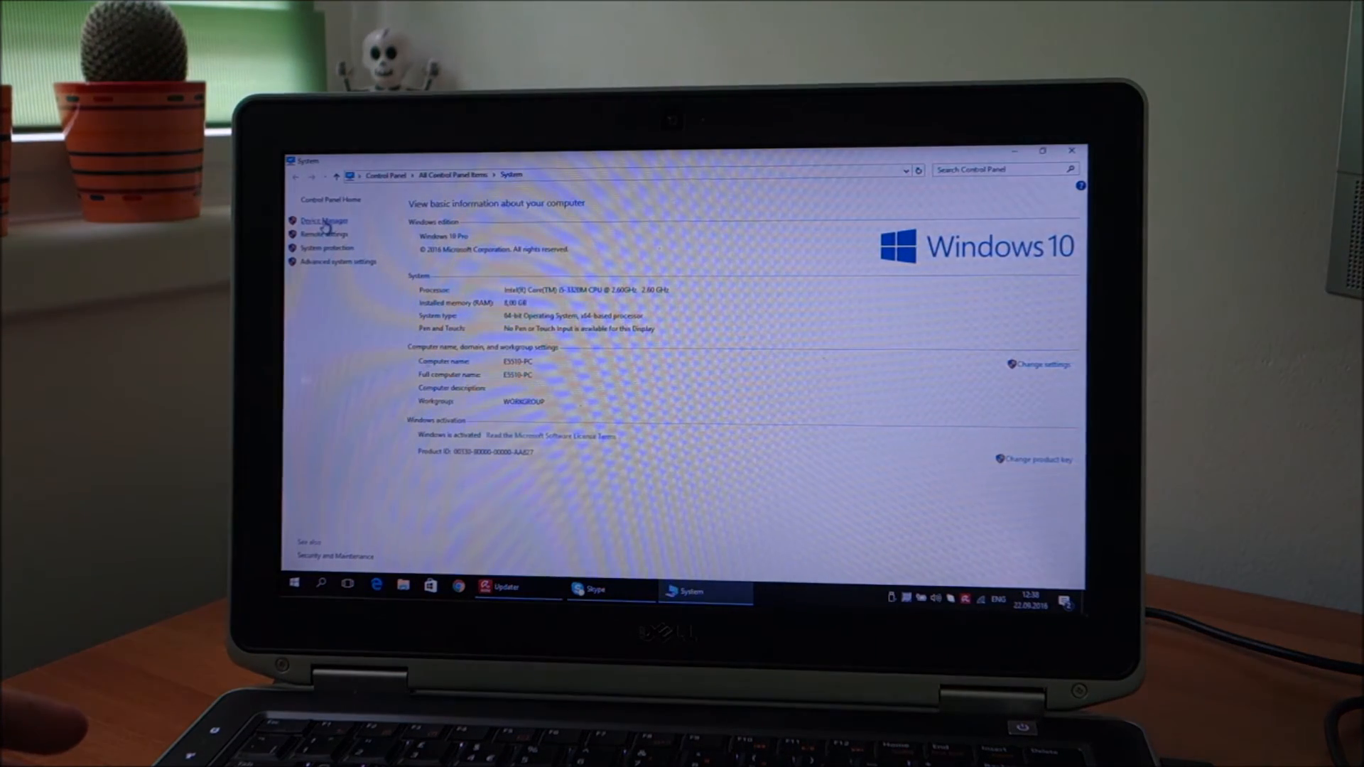
Step: Launch Device Manager from the System page's left pane
{"action": "left_click", "coordinate": [323, 220]}
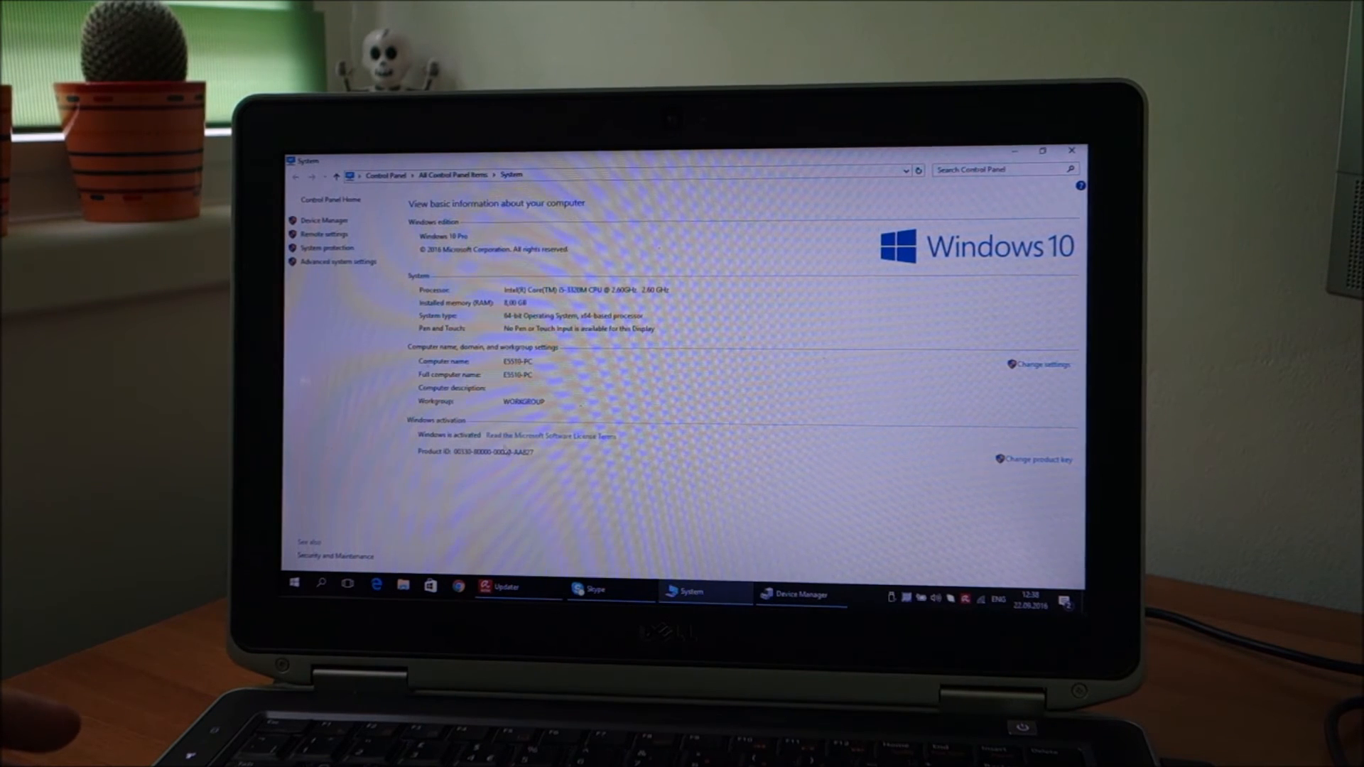
{"action": "left_click", "coordinate": [798, 592]}
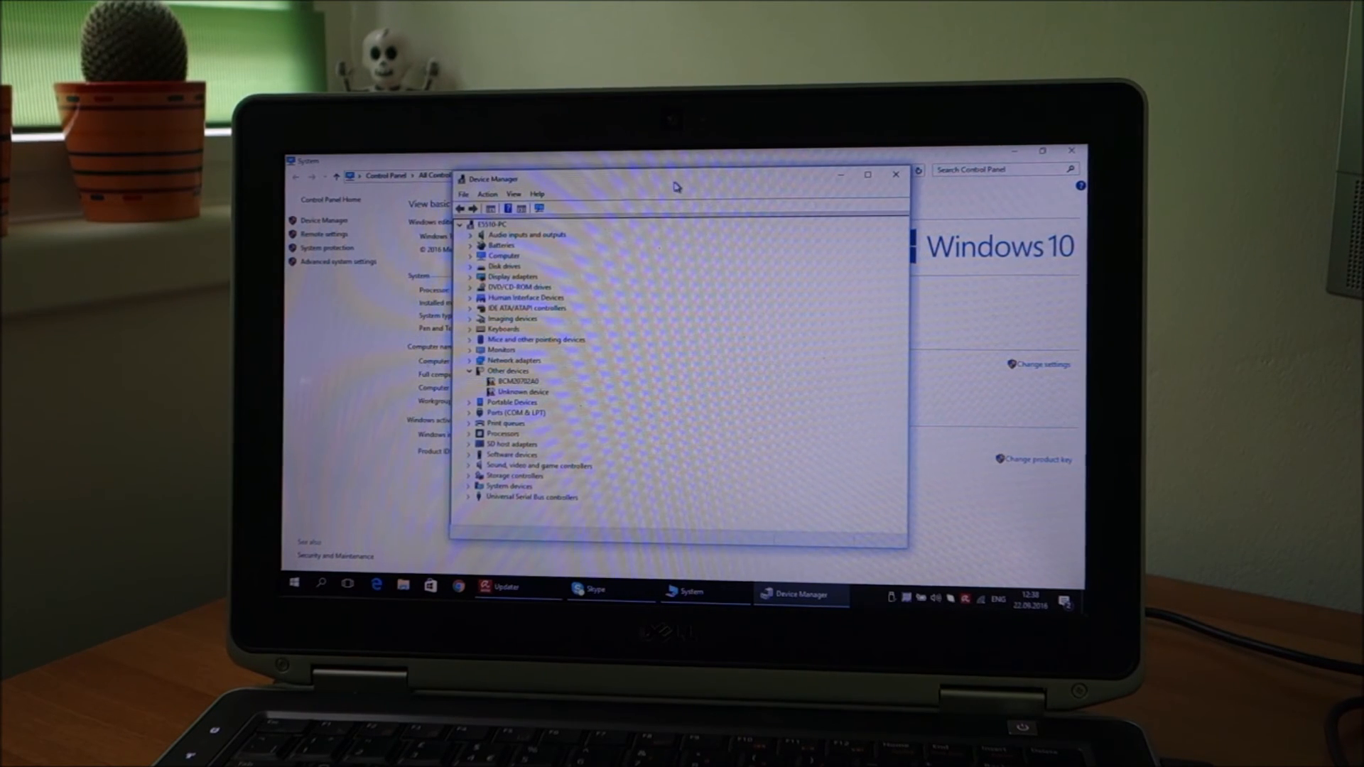
Step: Read the notification about the removed Bluetooth software
{"action": "left_click", "coordinate": [516, 380]}
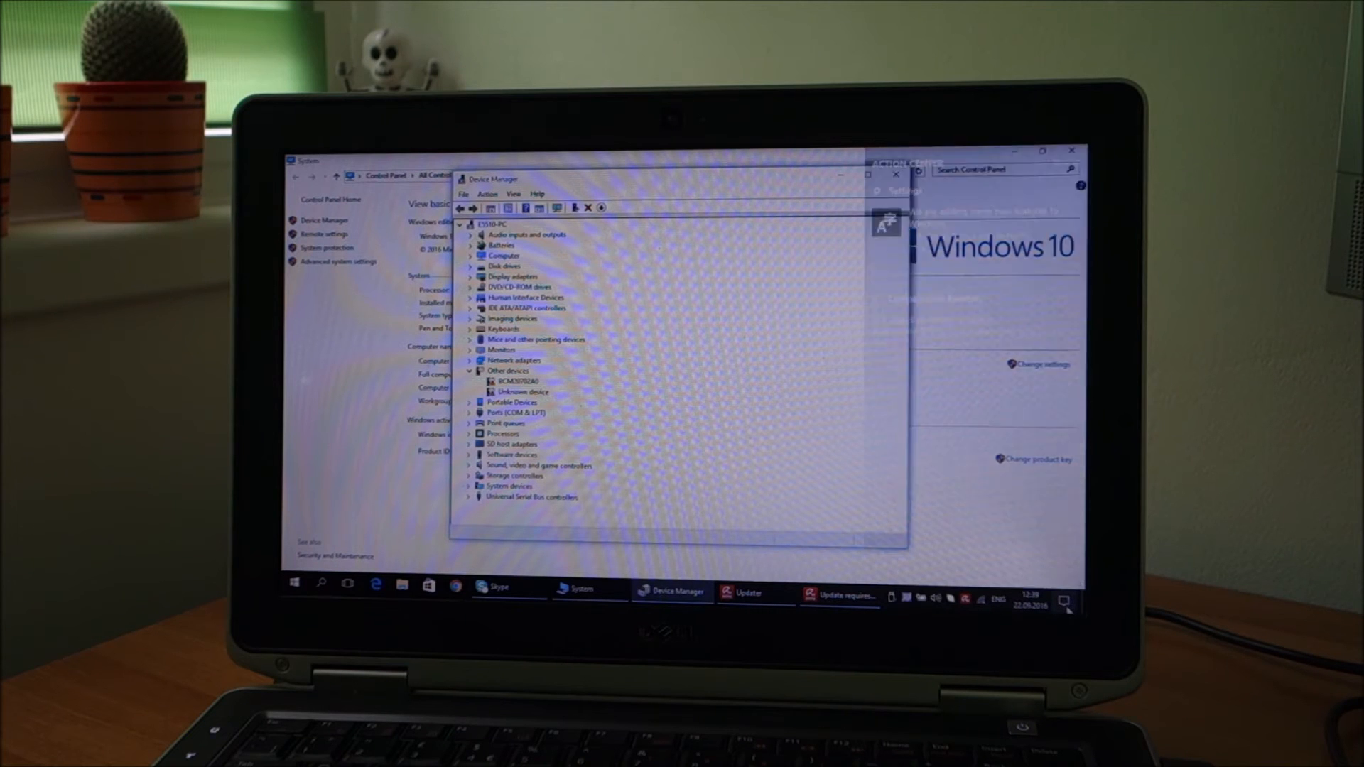
{"action": "left_click", "coordinate": [1063, 585]}
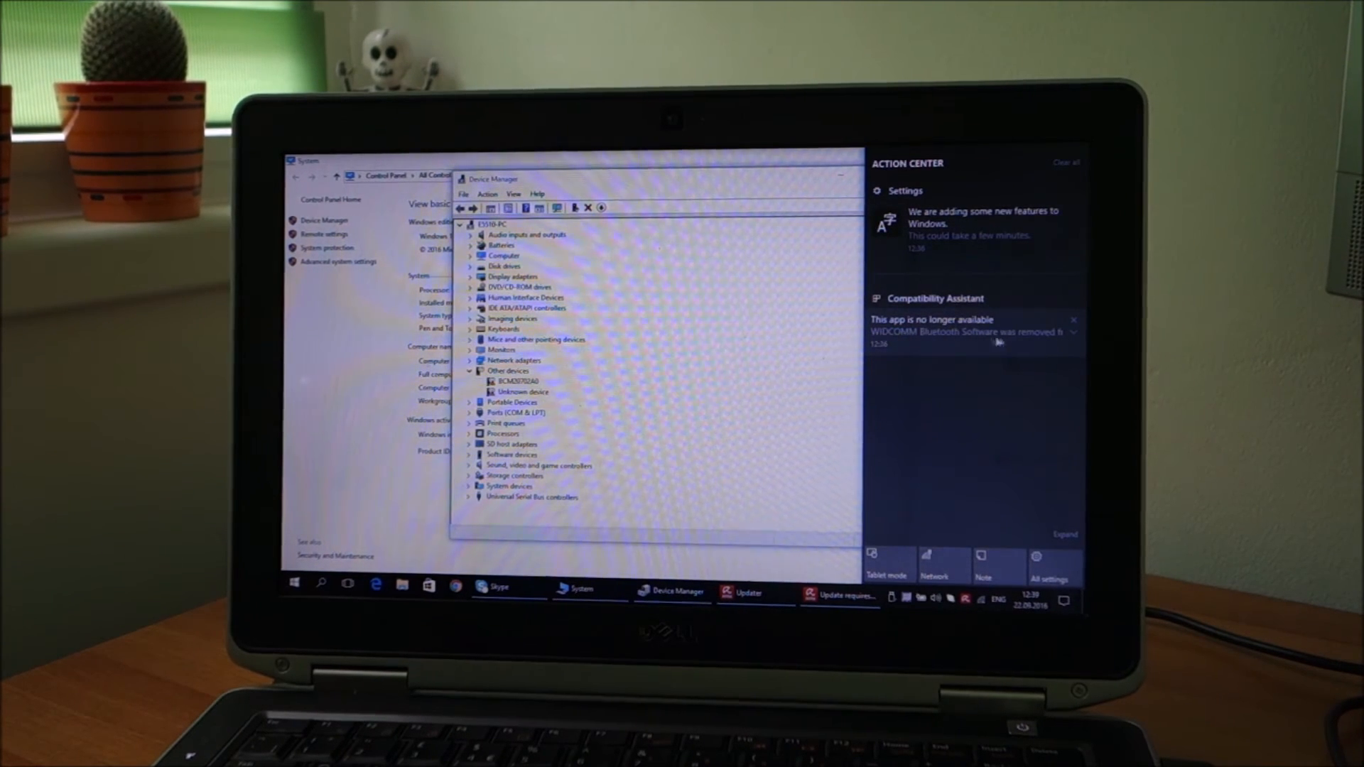
{"action": "left_click", "coordinate": [1075, 319]}
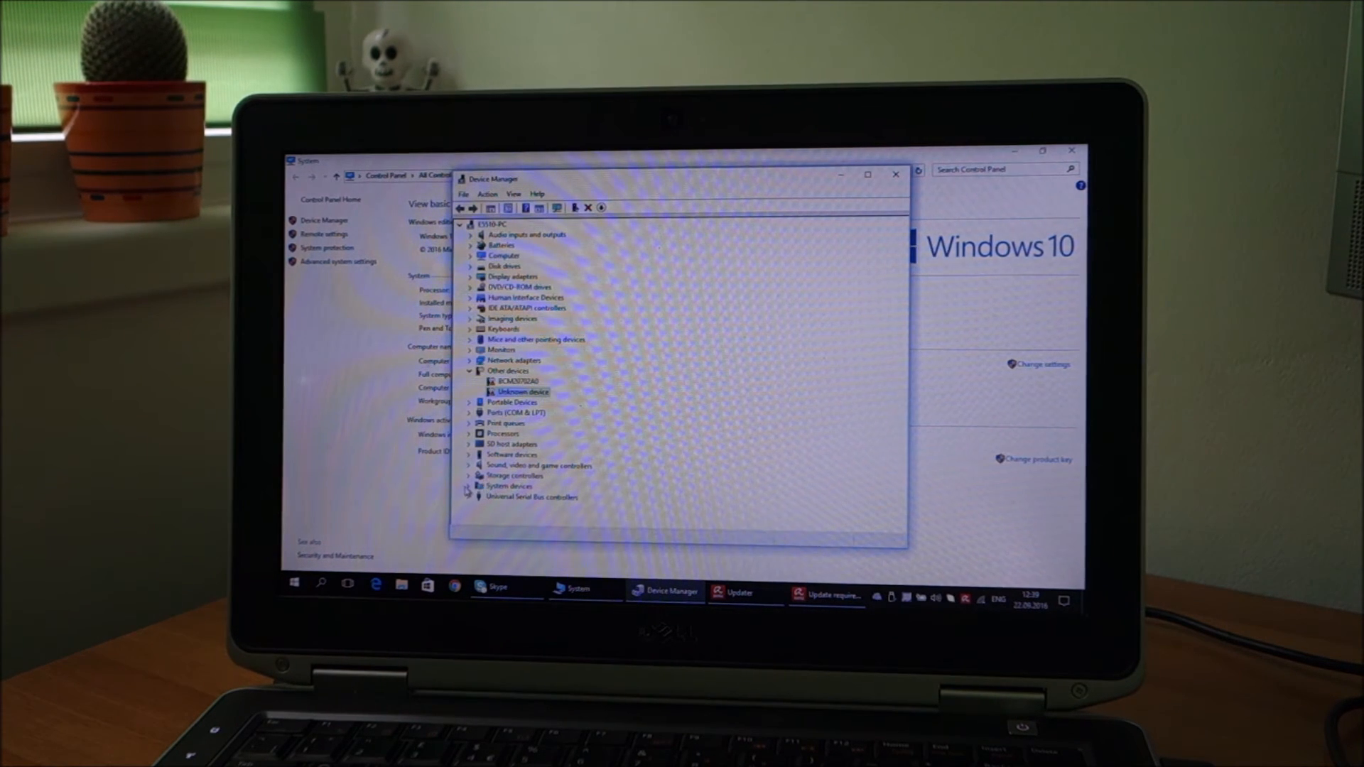
Step: Expand Other devices and select the unrecognised BCM20702A0 device for a driver update
{"action": "left_click", "coordinate": [471, 486]}
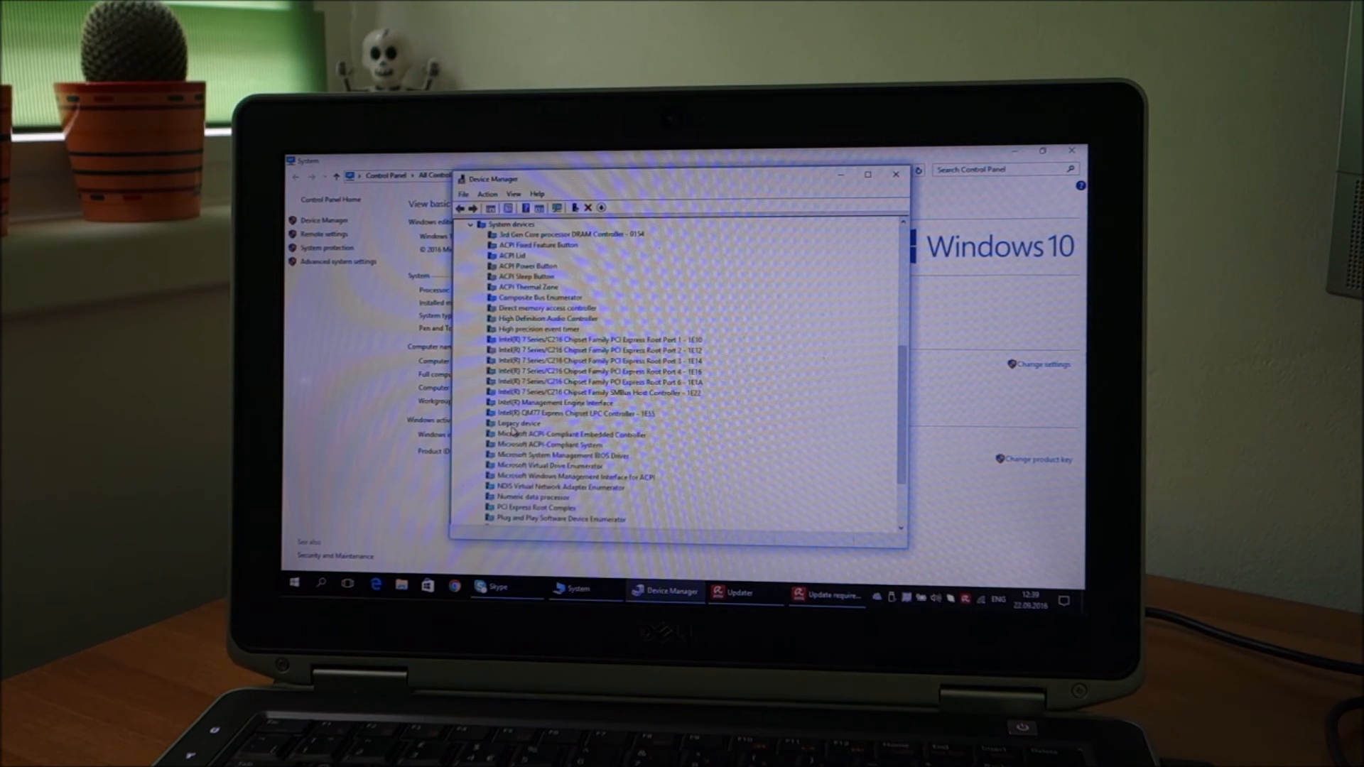
{"action": "scroll", "scroll_direction": "down", "scroll_amount": 3}
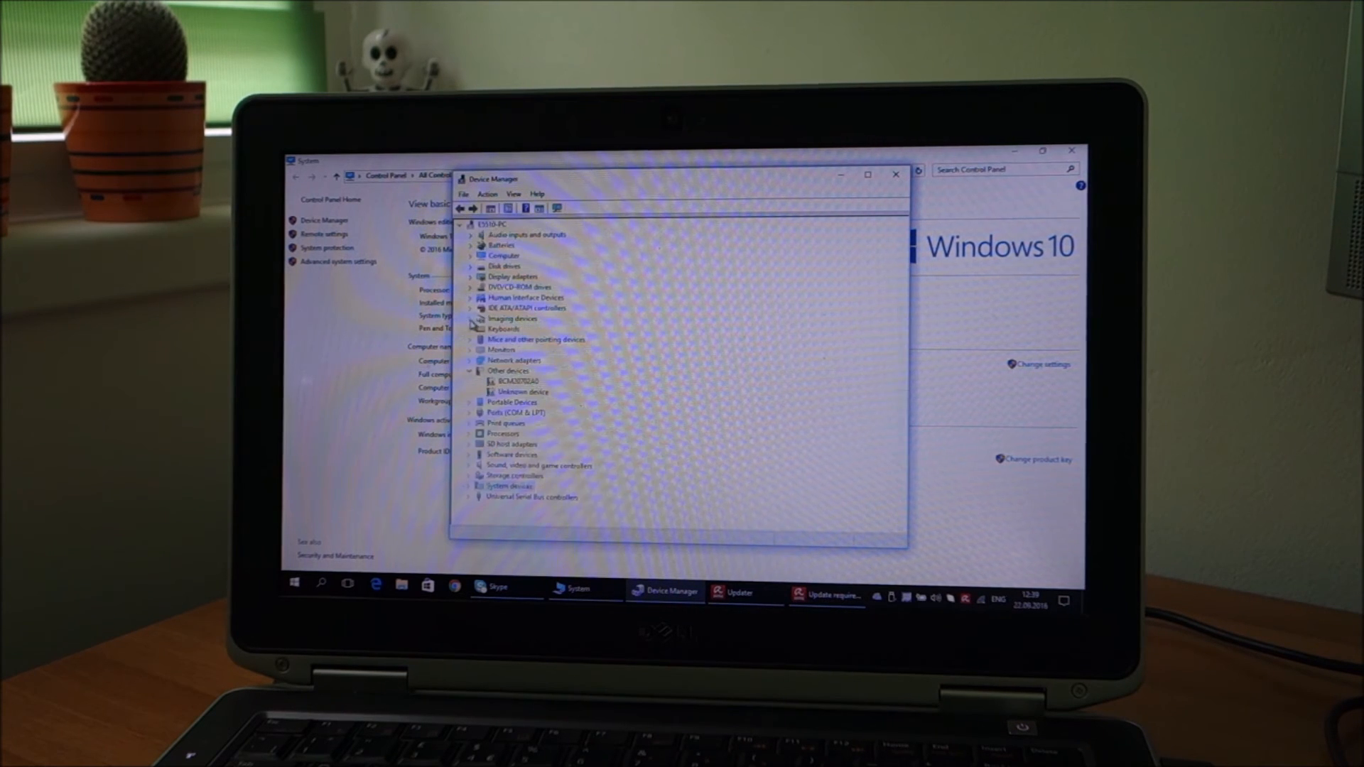
{"action": "left_click", "coordinate": [521, 391]}
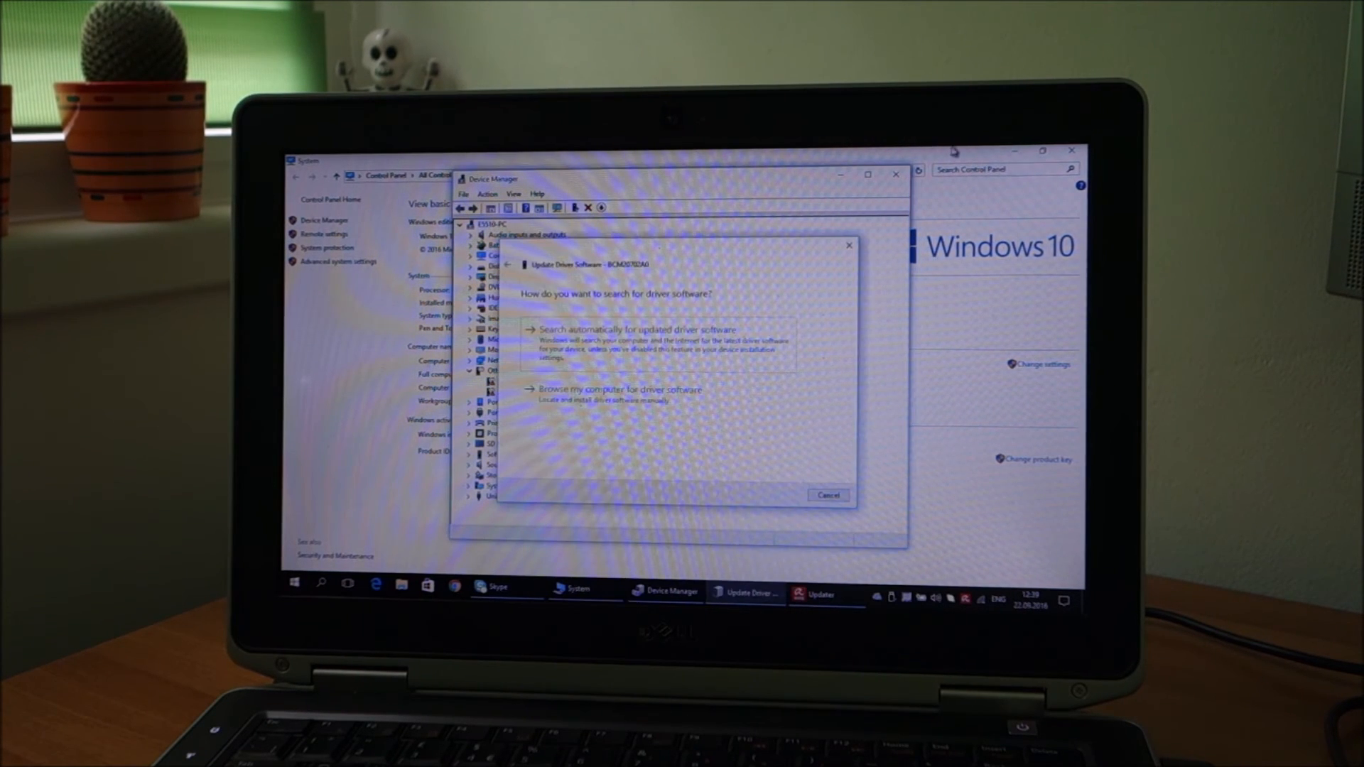
Step: Search automatically for the BCM20702A0 driver and bring up OneDrive's options meanwhile
{"action": "left_click", "coordinate": [638, 330]}
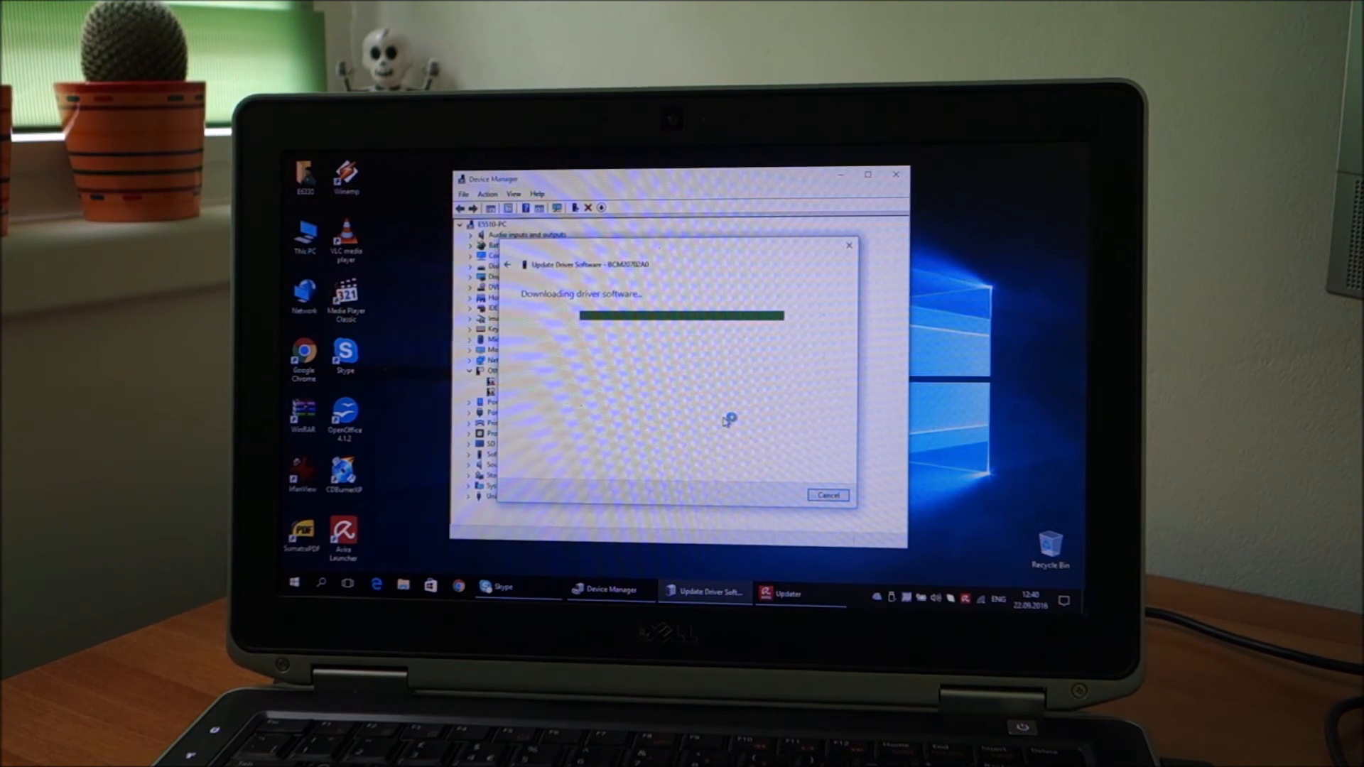
{"action": "mouse_move", "coordinate": [870, 603]}
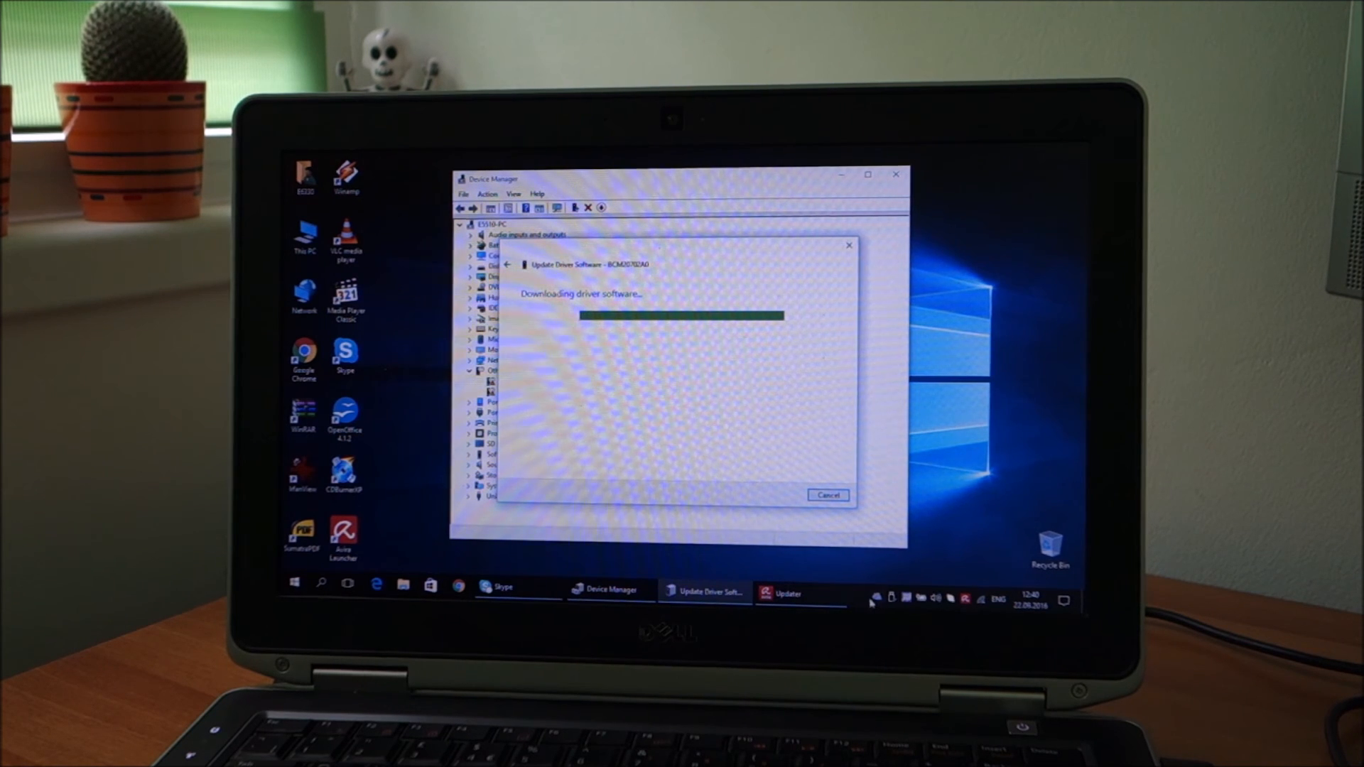
{"action": "right_click", "coordinate": [875, 599]}
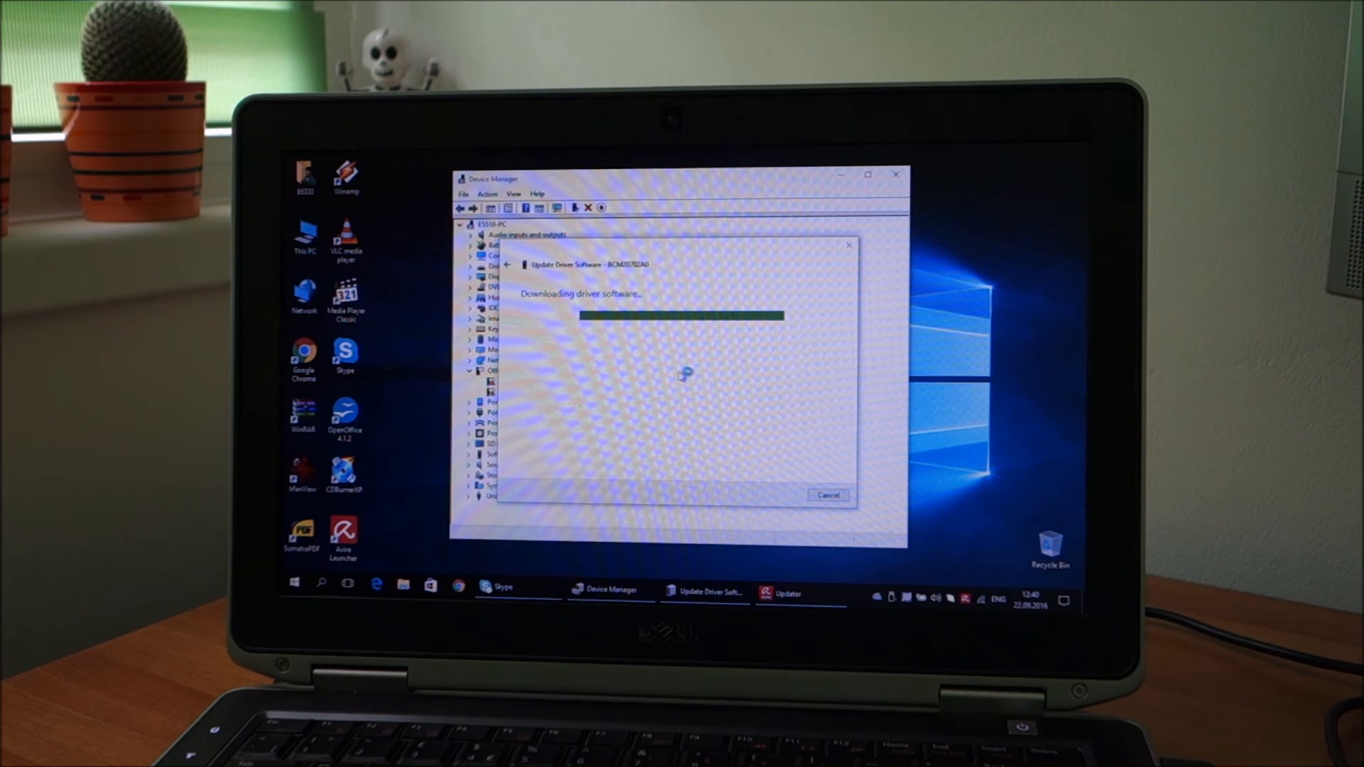
{"action": "mouse_move", "coordinate": [881, 597]}
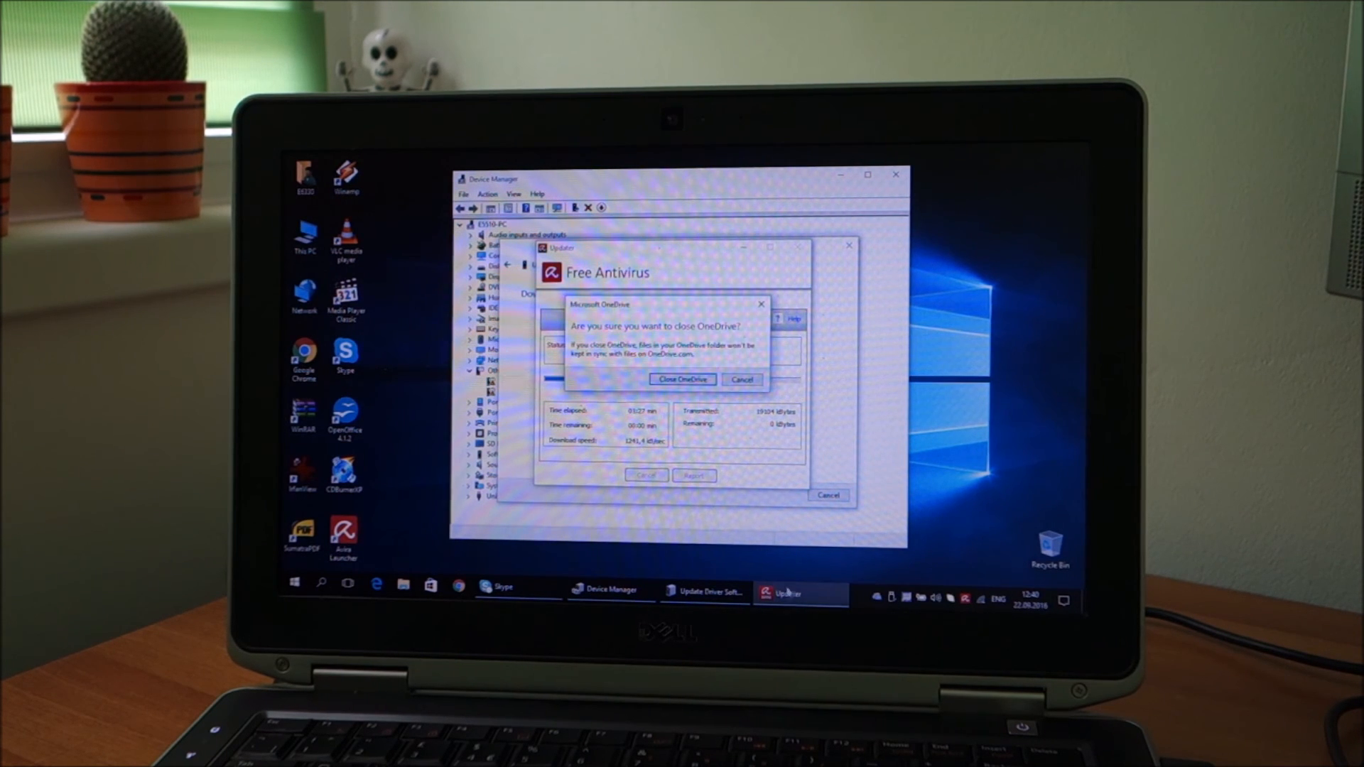
Step: Confirm closing OneDrive while the Dell Wireless 380 Bluetooth driver installs
{"action": "left_click", "coordinate": [682, 378]}
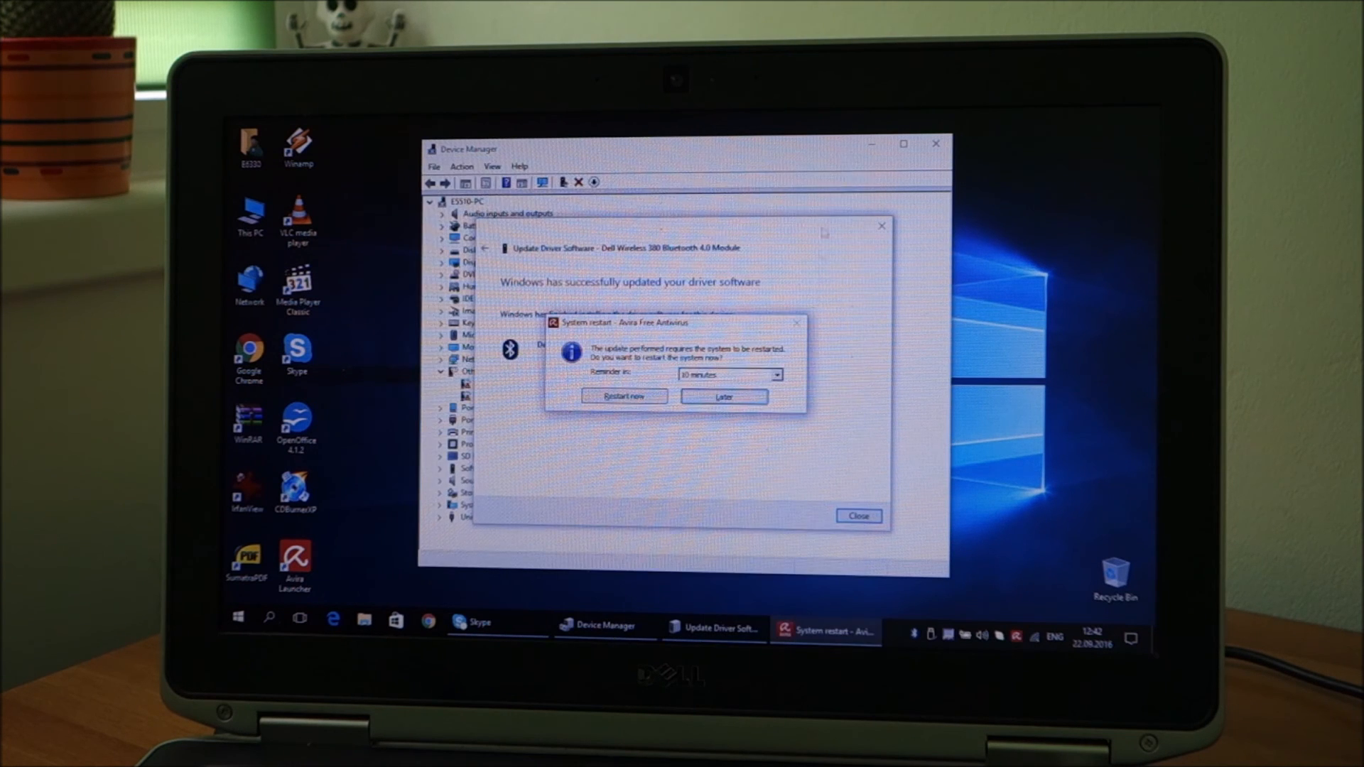
Step: Dismiss the driver update success message and confirm the Dell Wireless 380 Bluetooth 4.0 Module is listed
{"action": "left_click", "coordinate": [723, 397]}
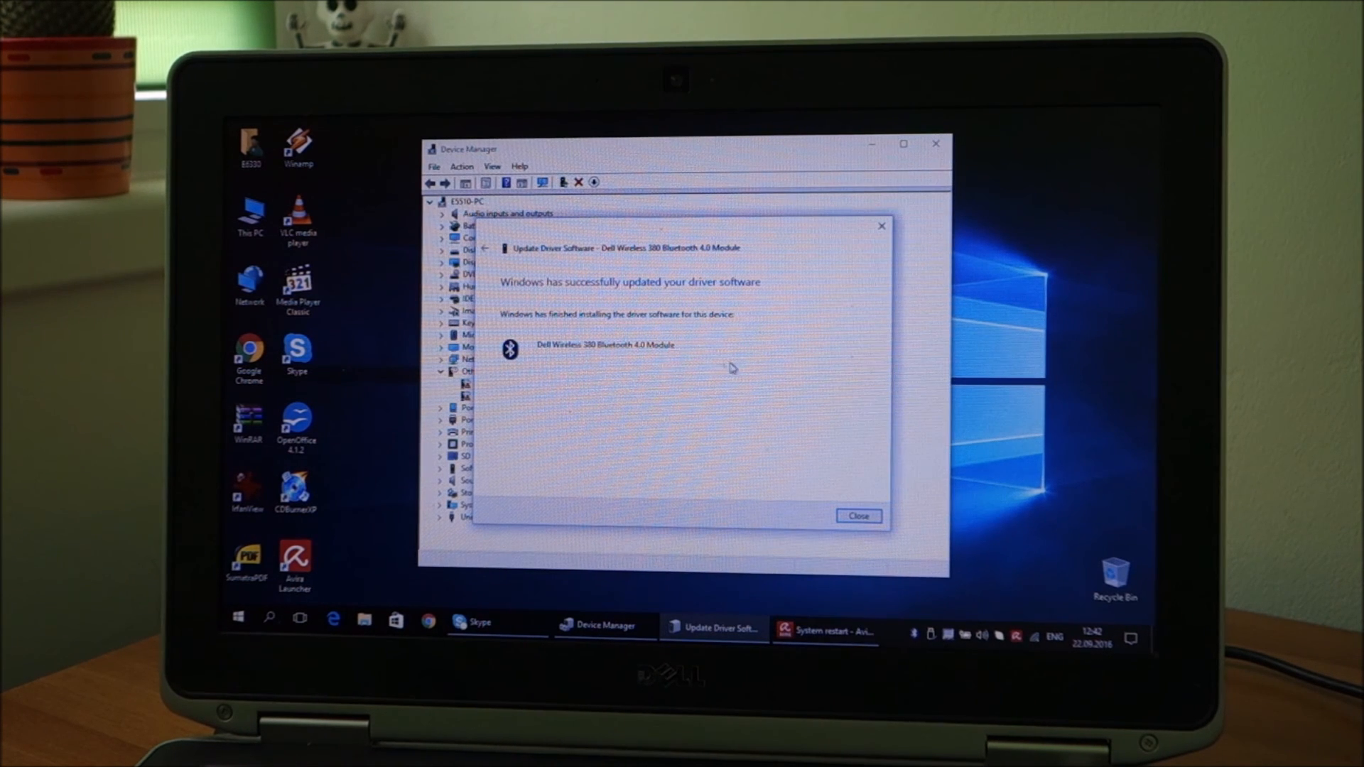
{"action": "left_click", "coordinate": [857, 514]}
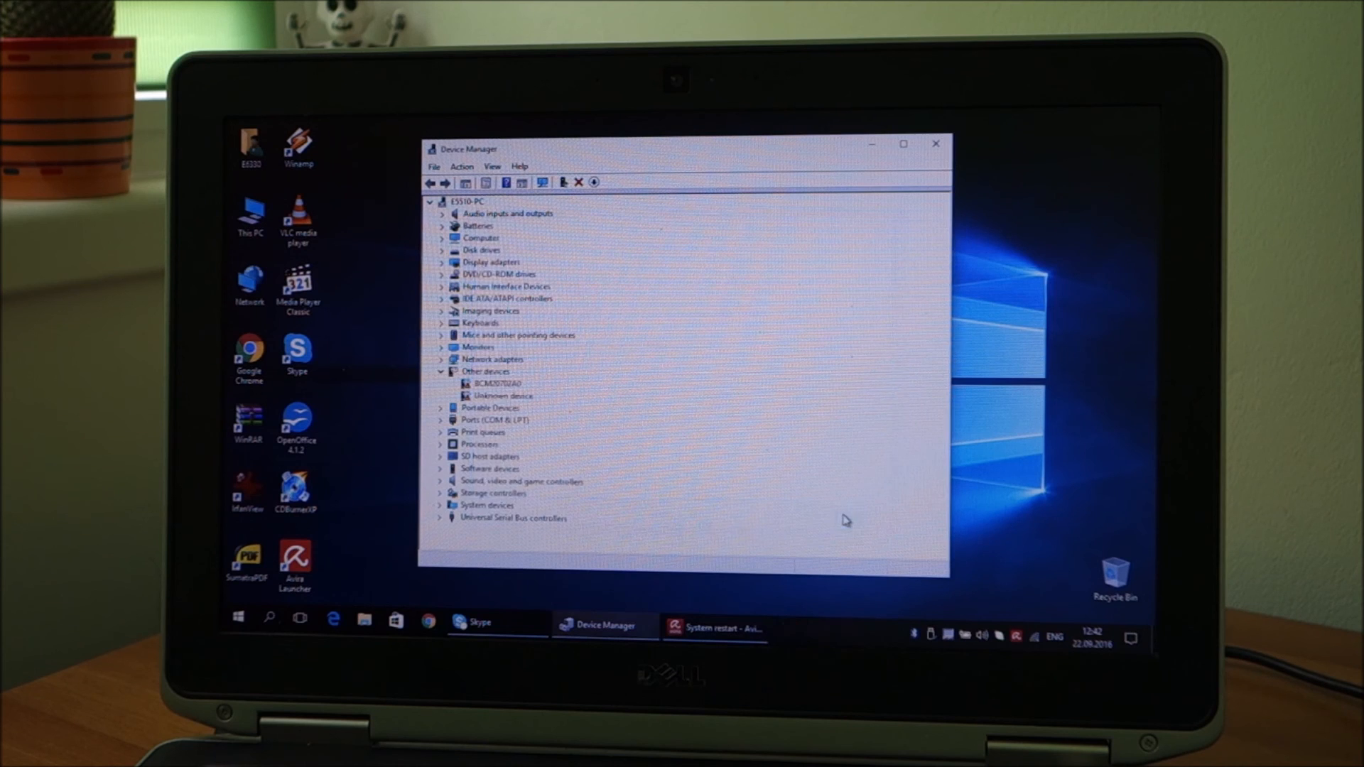
{"action": "left_click", "coordinate": [449, 237]}
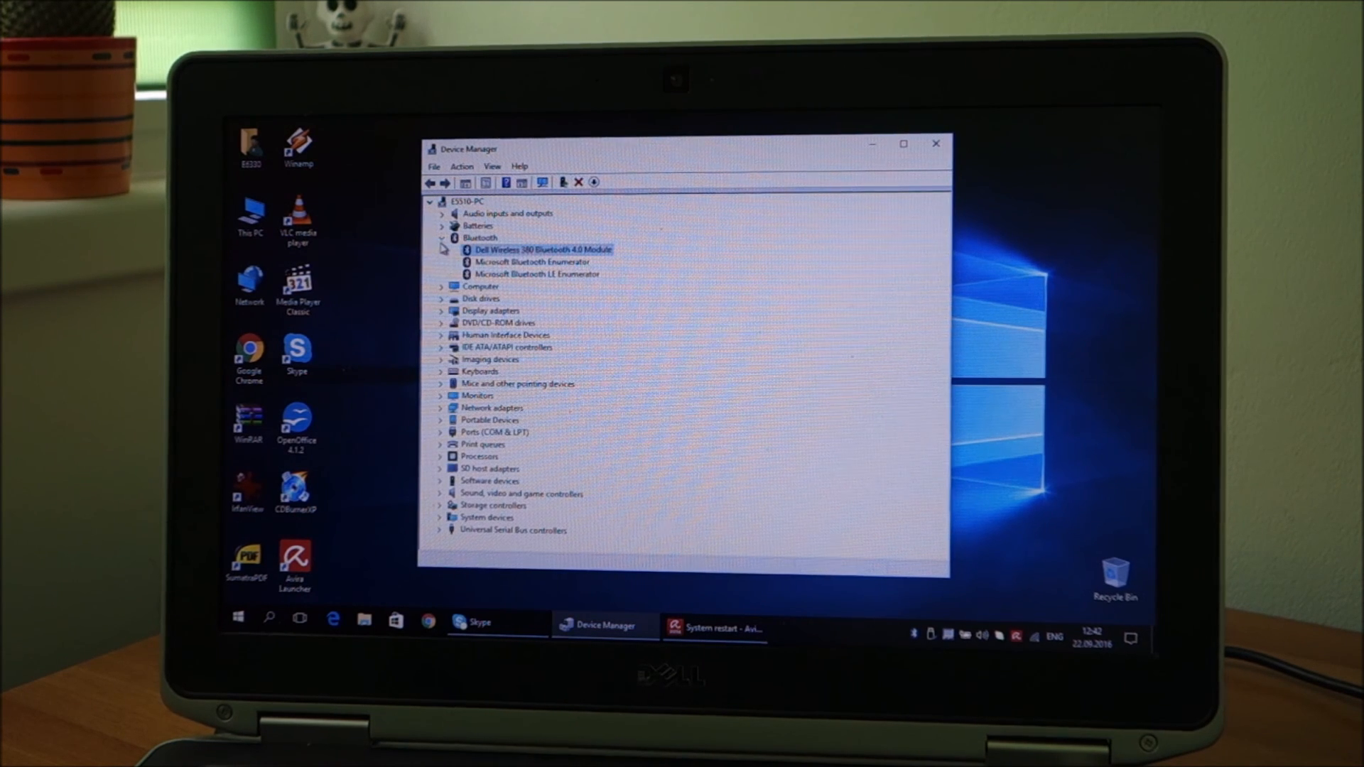
Step: Close Device Manager and choose Later on the Avira antivirus restart prompt
{"action": "left_click", "coordinate": [444, 237]}
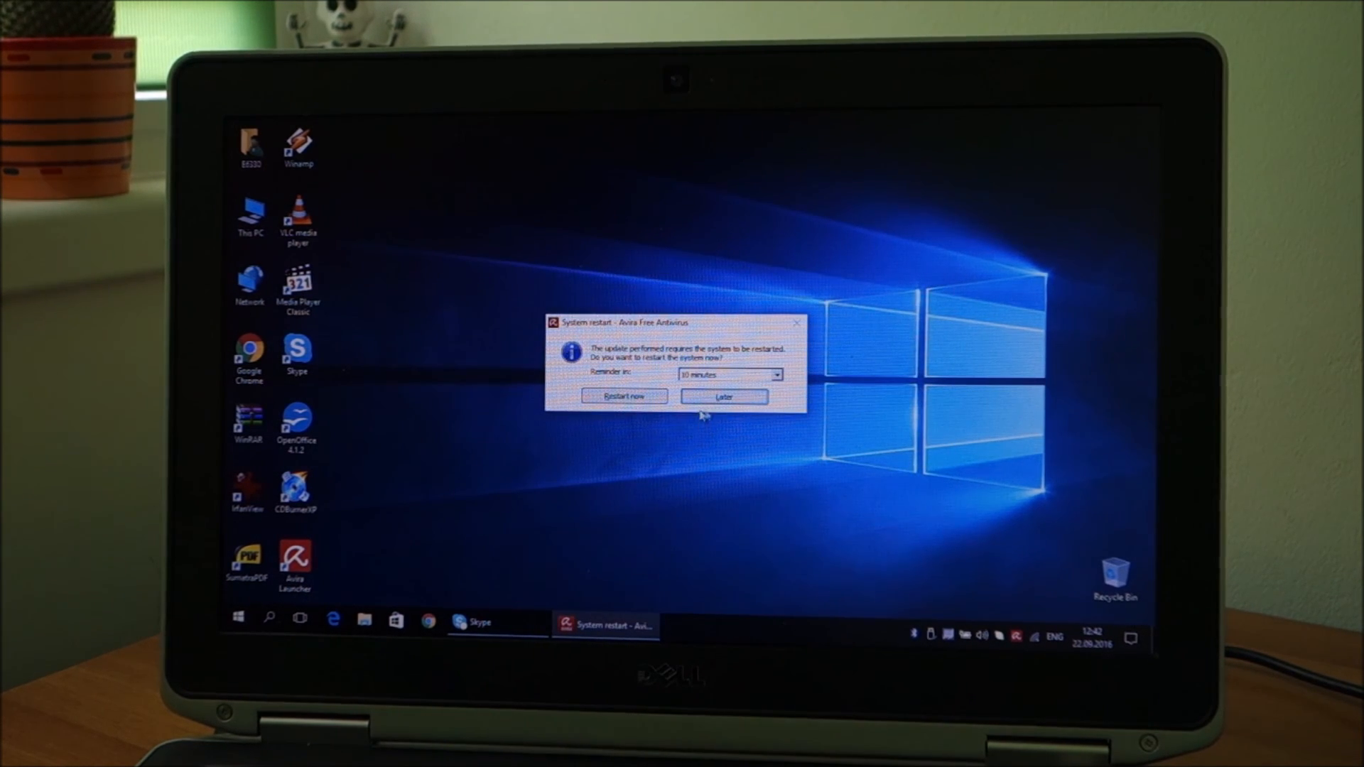
{"action": "left_click", "coordinate": [724, 397]}
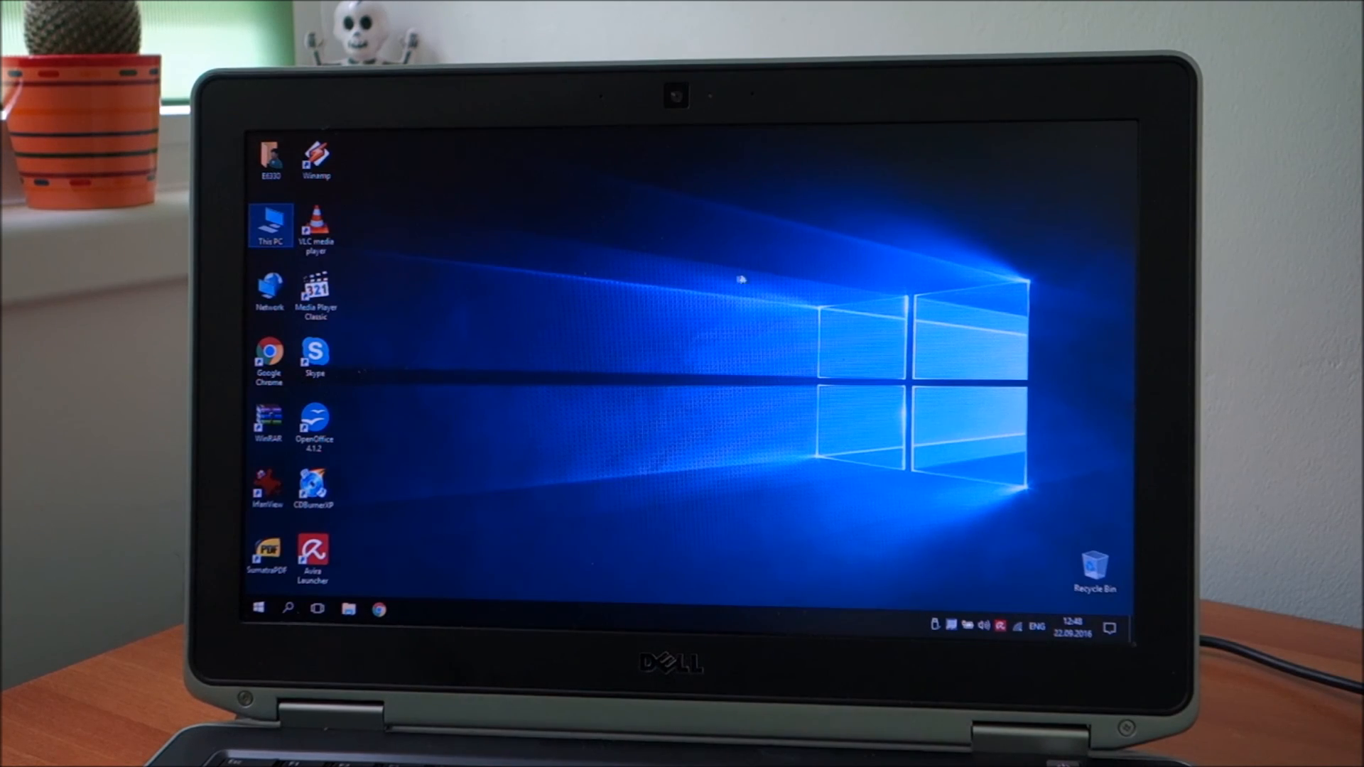
{"action": "right_click", "coordinate": [270, 223]}
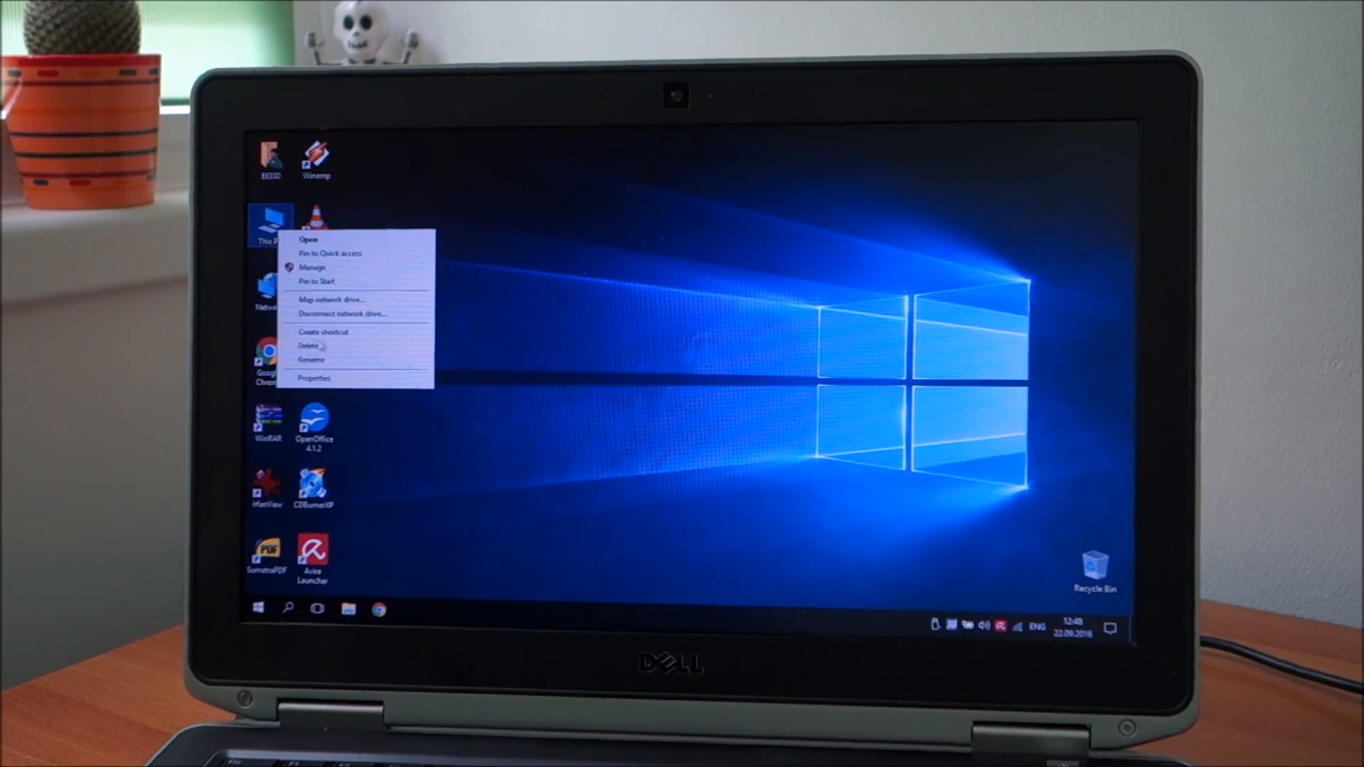
{"action": "left_click", "coordinate": [313, 378]}
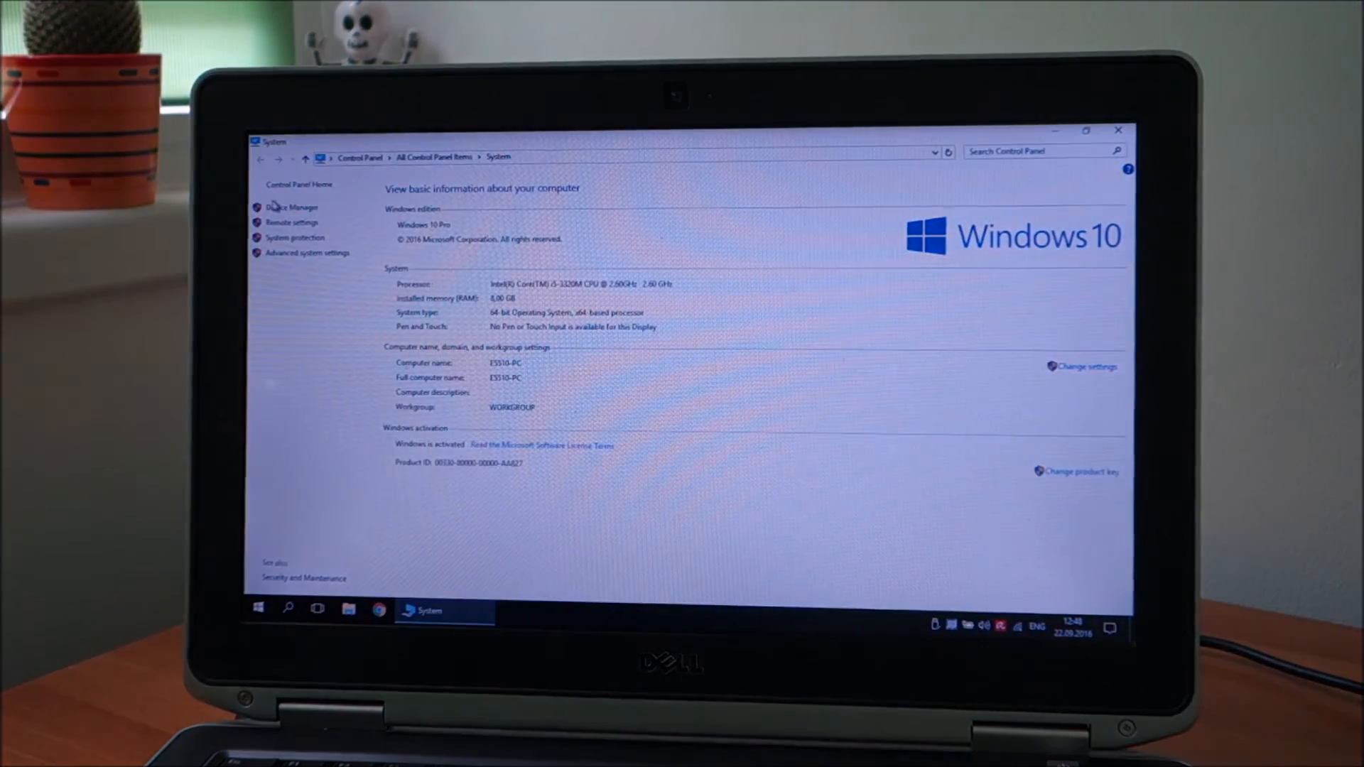
{"action": "left_click", "coordinate": [290, 208]}
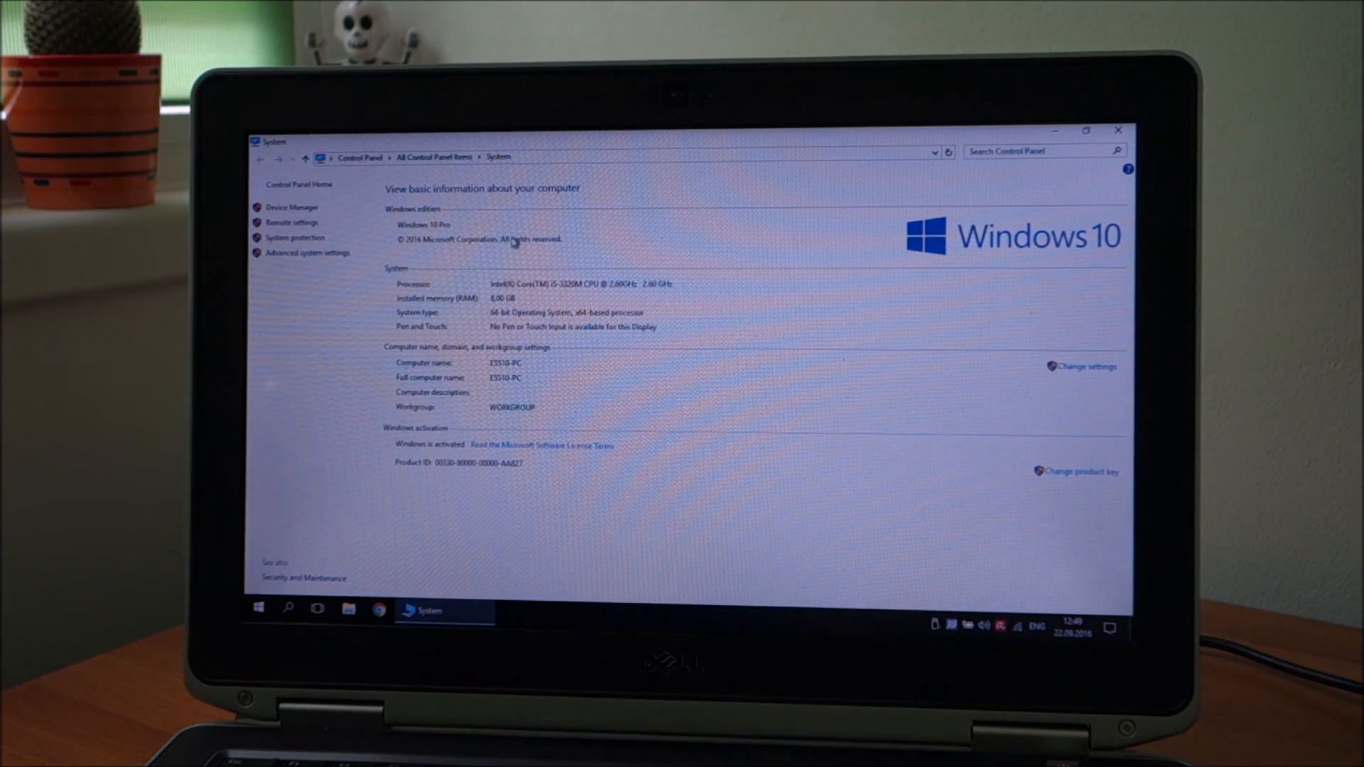
{"action": "mouse_move", "coordinate": [1118, 129]}
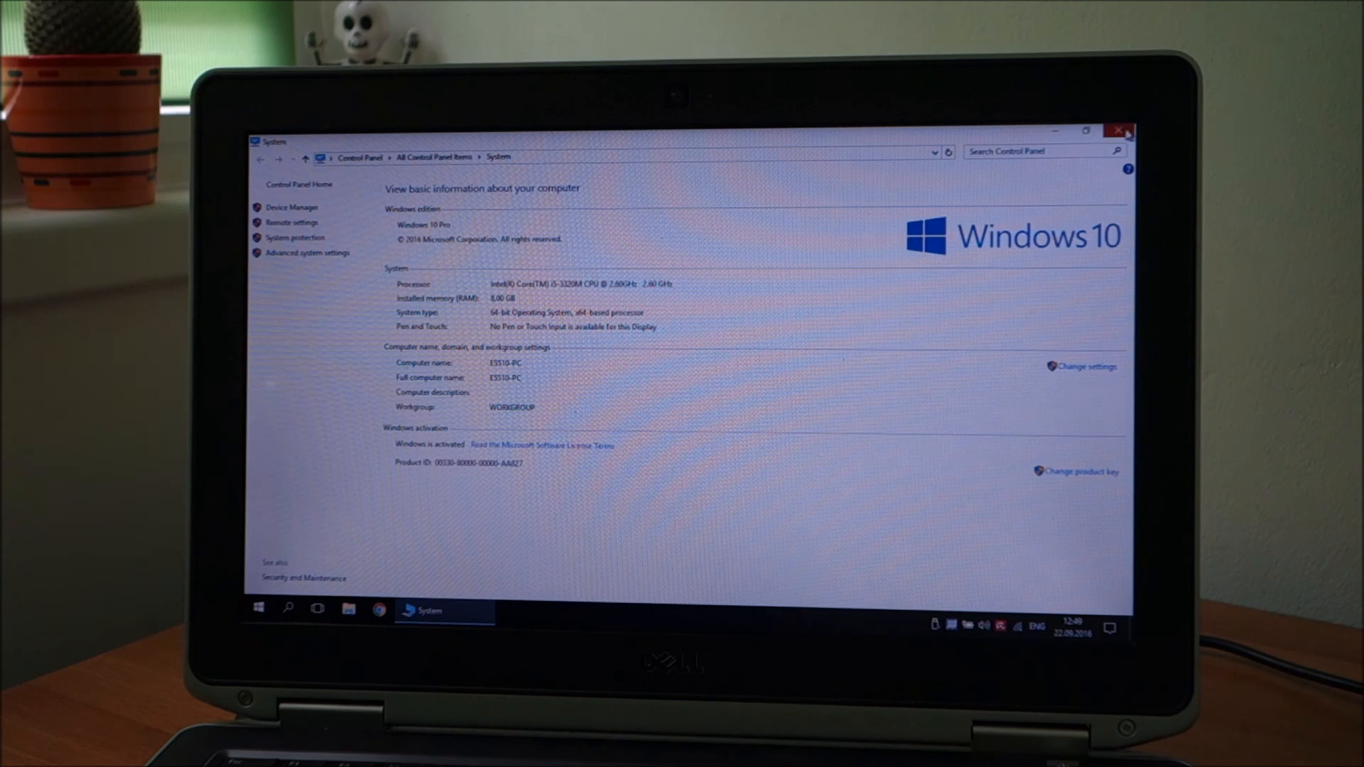
{"action": "left_click", "coordinate": [1120, 131]}
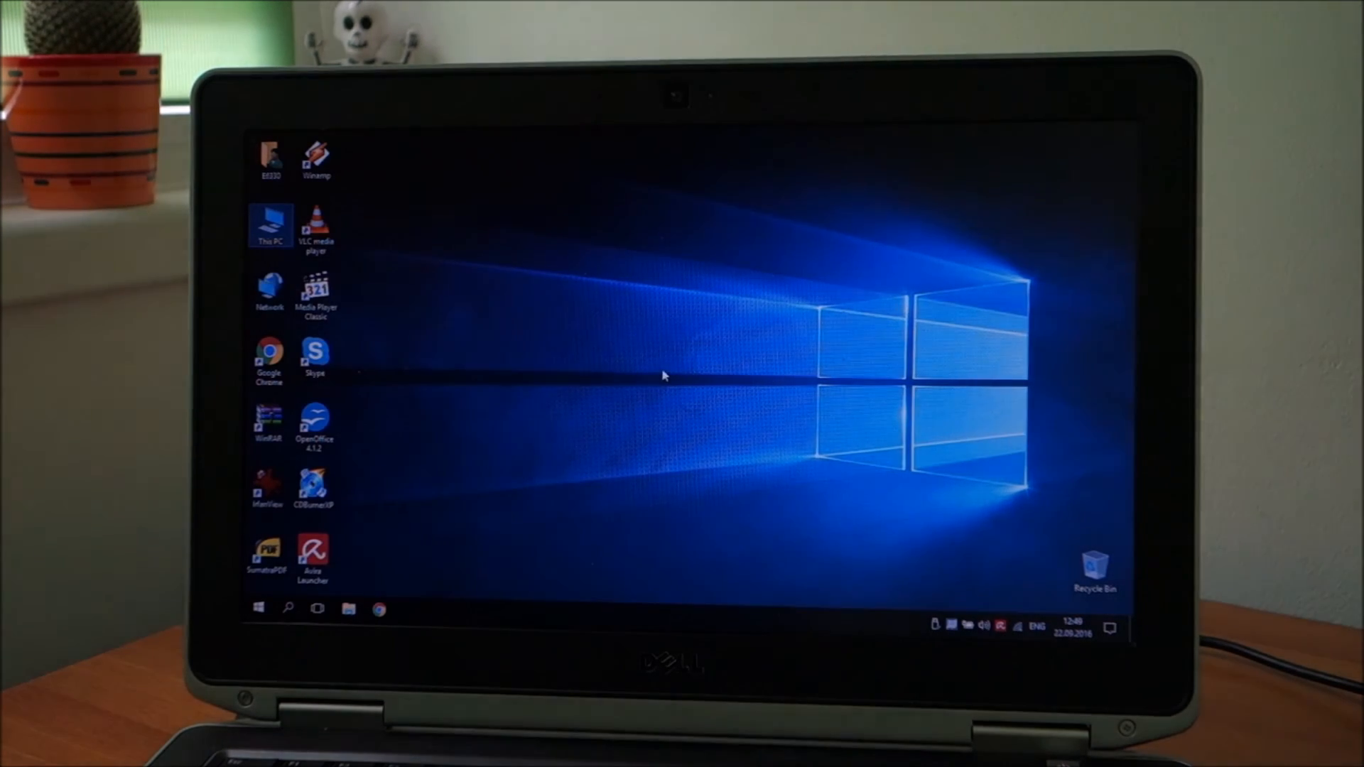